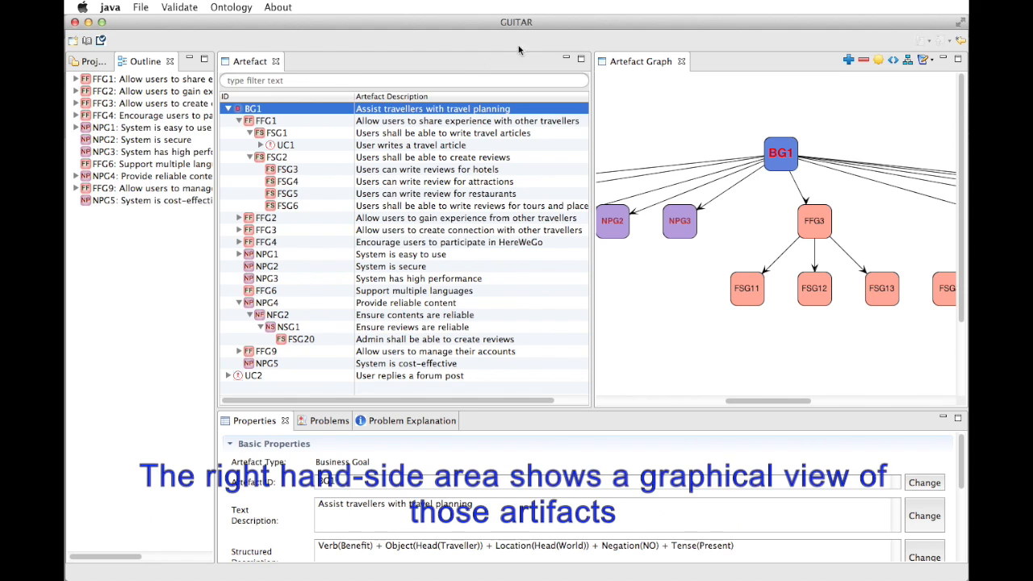
{"action": "mouse_move", "coordinate": [752, 70]}
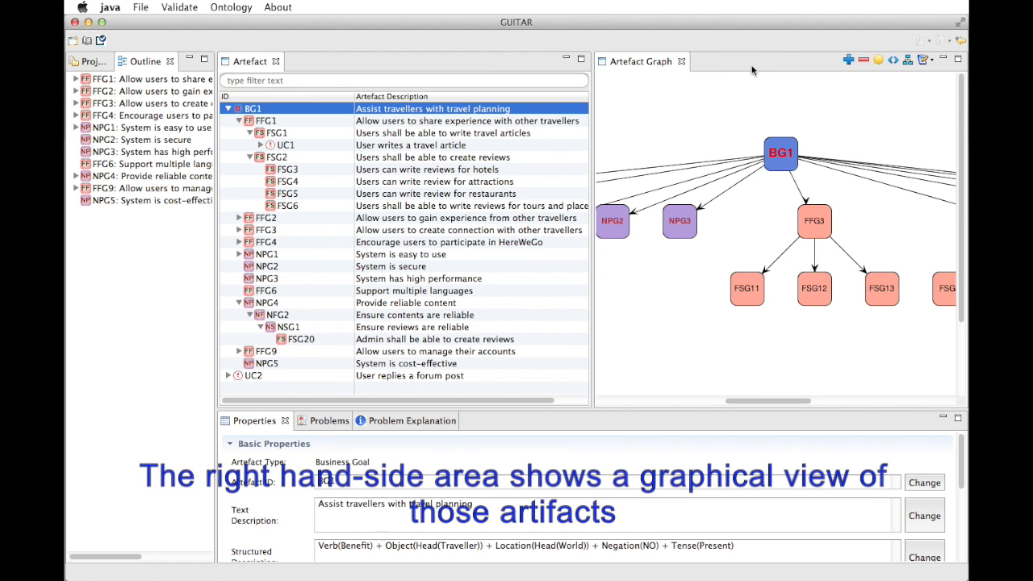
{"action": "mouse_move", "coordinate": [885, 275]}
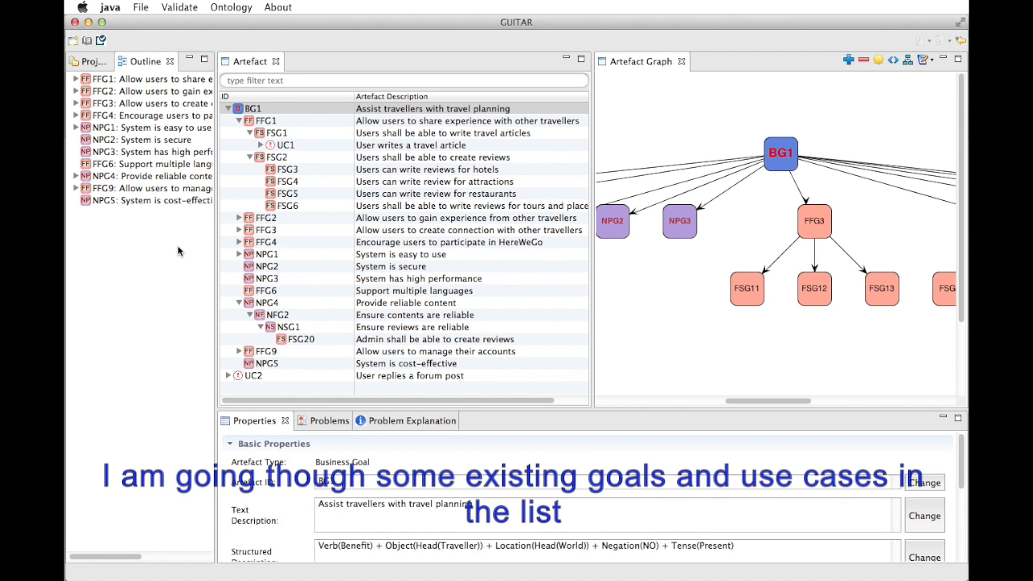
Step: Show goal FFG3's graph and properties via FFG1, down to its Extended Properties
{"action": "left_click", "coordinate": [433, 108]}
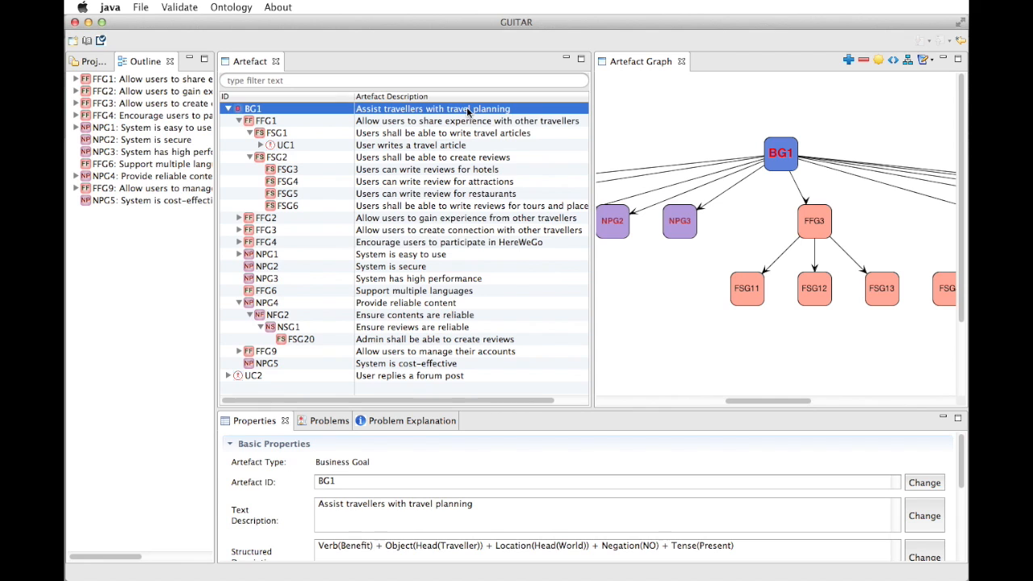
{"action": "mouse_move", "coordinate": [468, 110]}
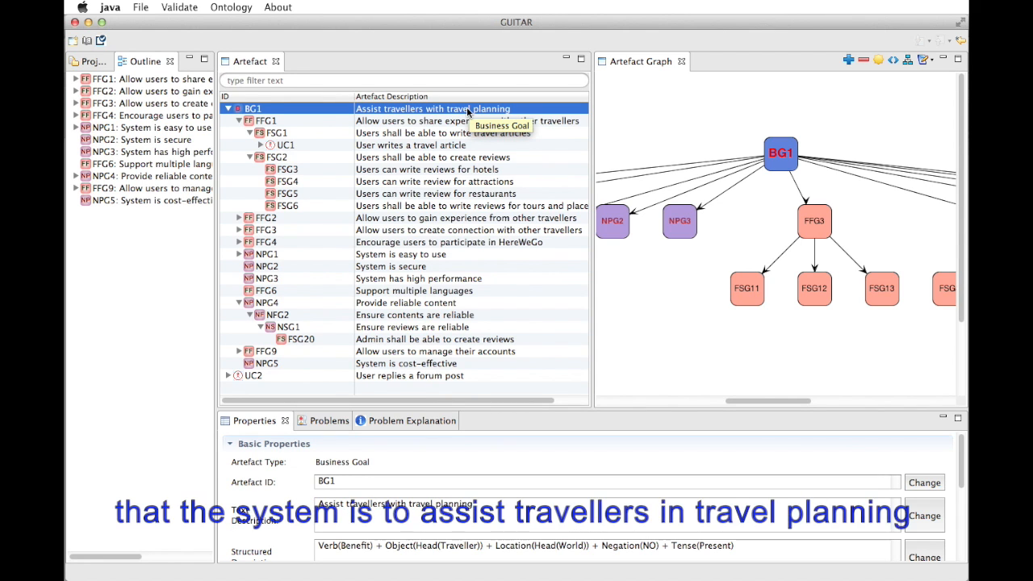
{"action": "mouse_move", "coordinate": [752, 130]}
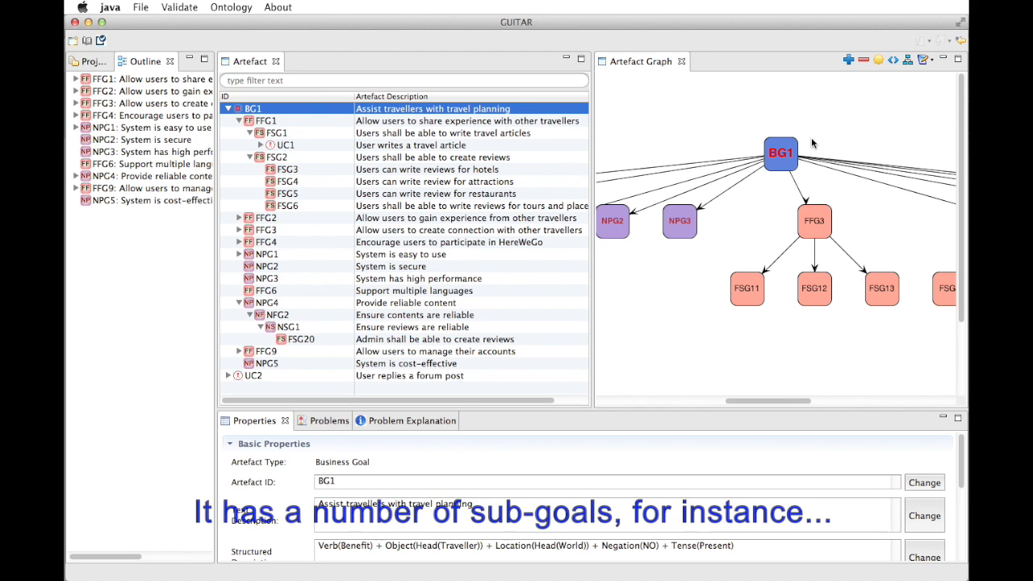
{"action": "mouse_move", "coordinate": [484, 98]}
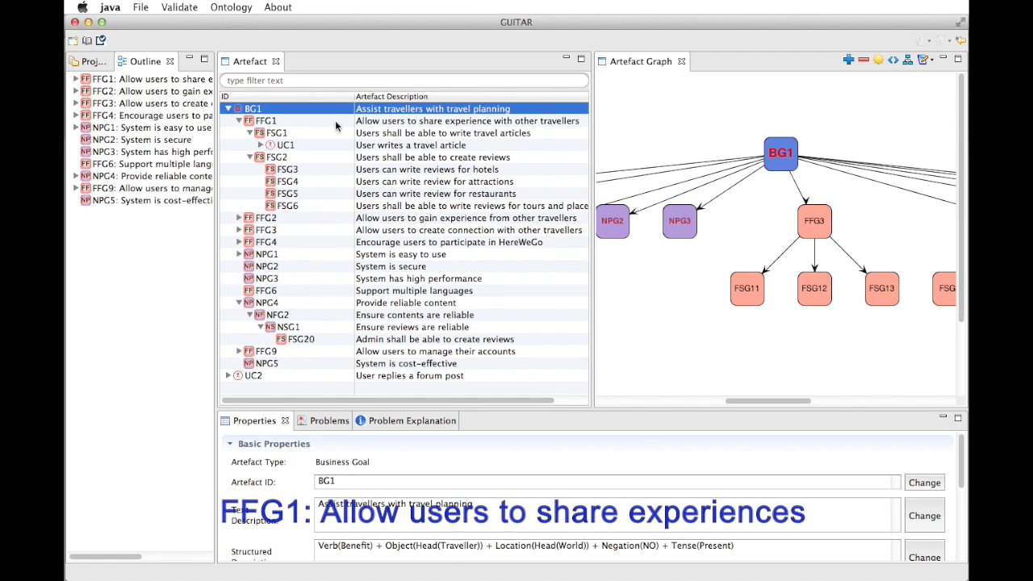
{"action": "left_click", "coordinate": [265, 119]}
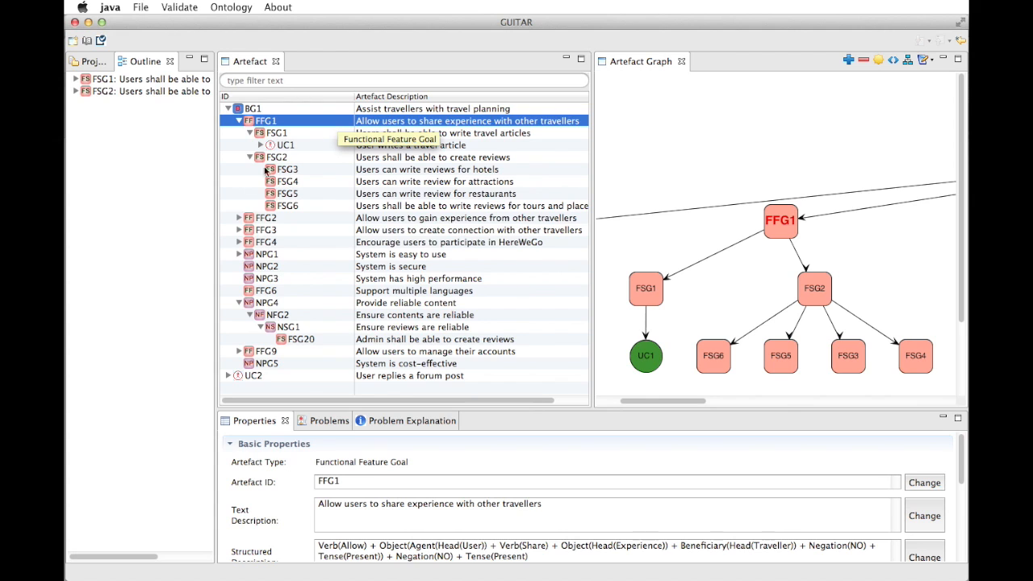
{"action": "left_click", "coordinate": [265, 230]}
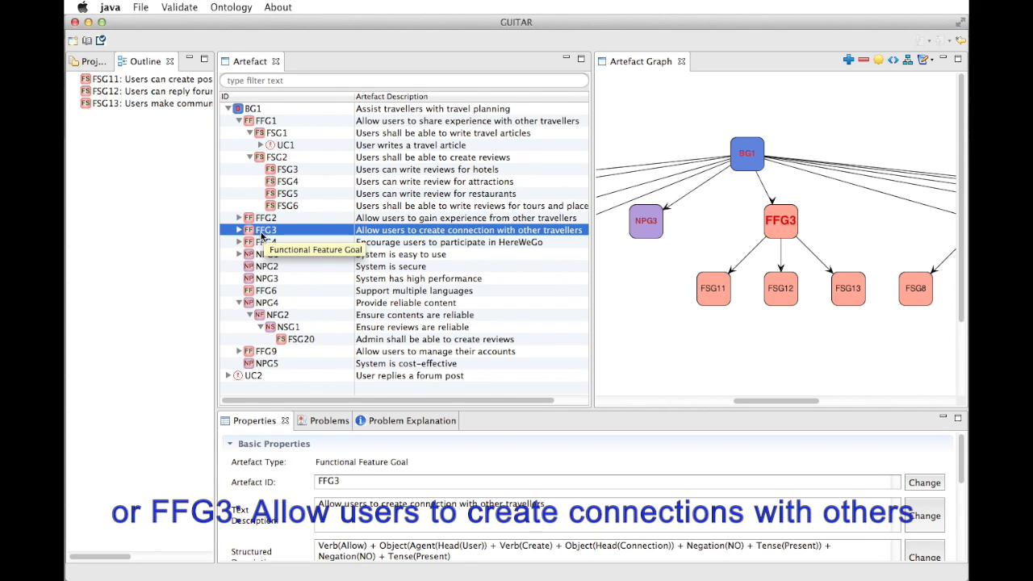
{"action": "mouse_move", "coordinate": [611, 456]}
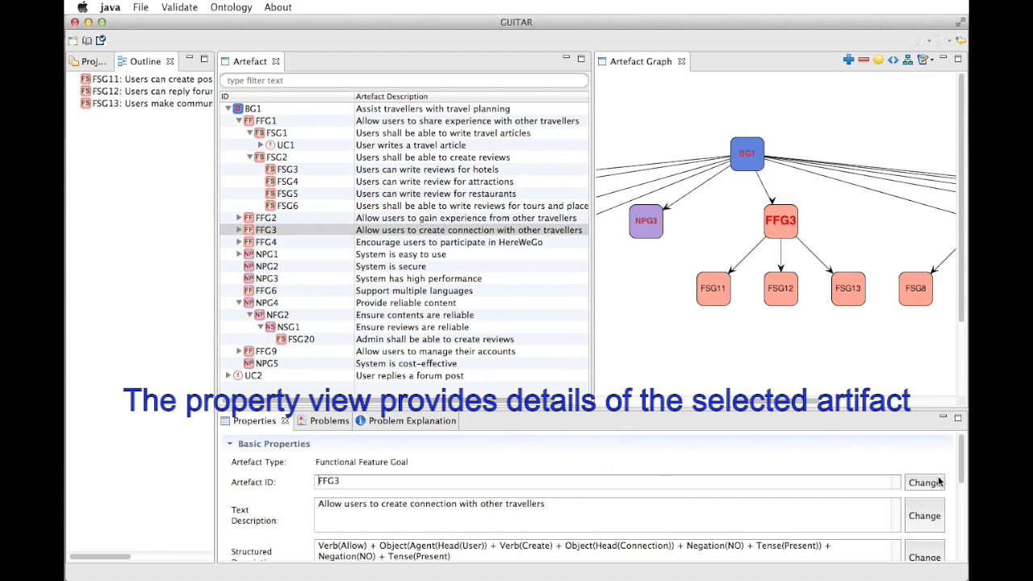
{"action": "mouse_move", "coordinate": [326, 497]}
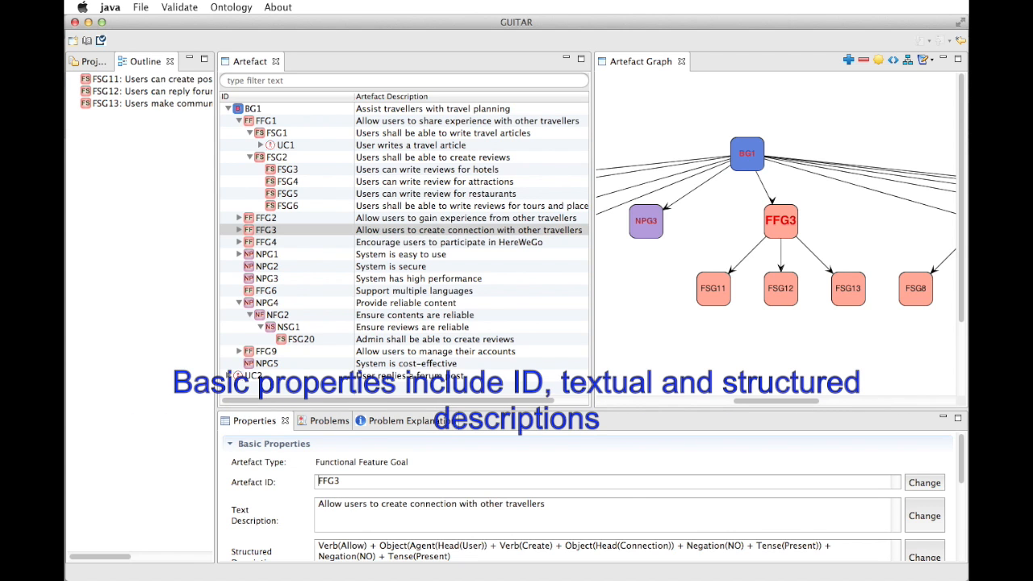
{"action": "scroll", "scroll_direction": "down", "scroll_amount": 3}
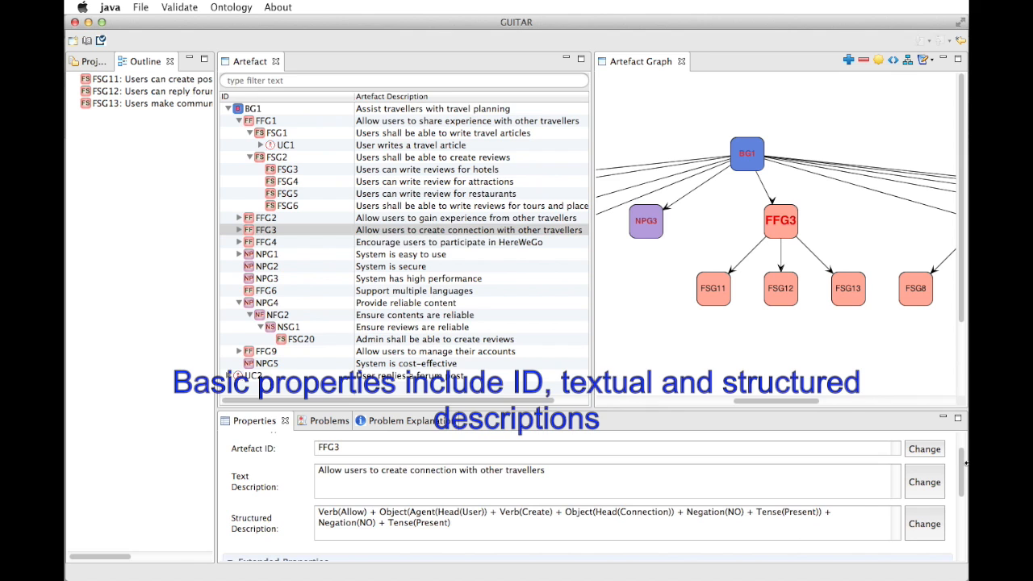
{"action": "scroll", "scroll_direction": "down", "scroll_amount": 3}
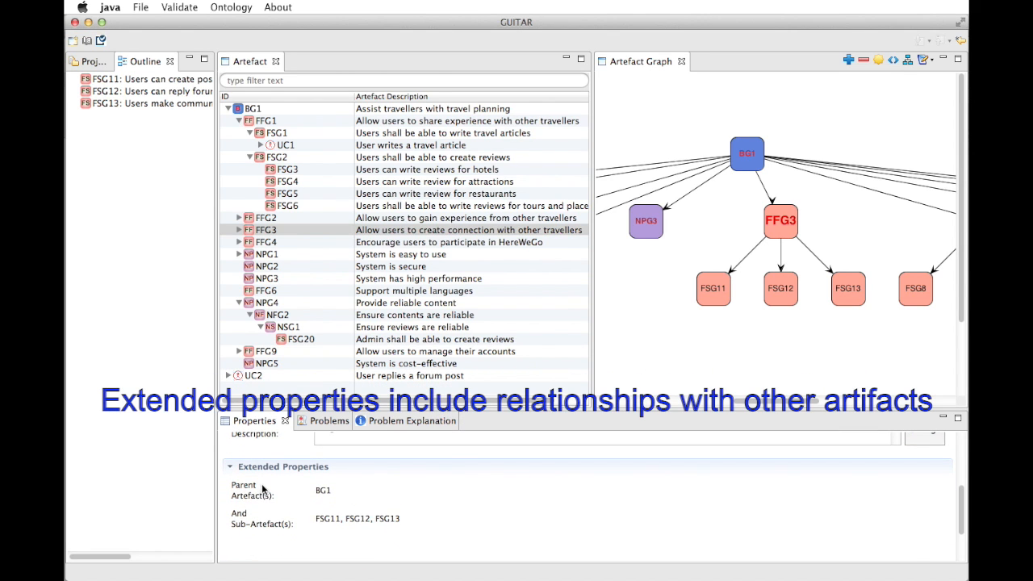
{"action": "mouse_move", "coordinate": [266, 531]}
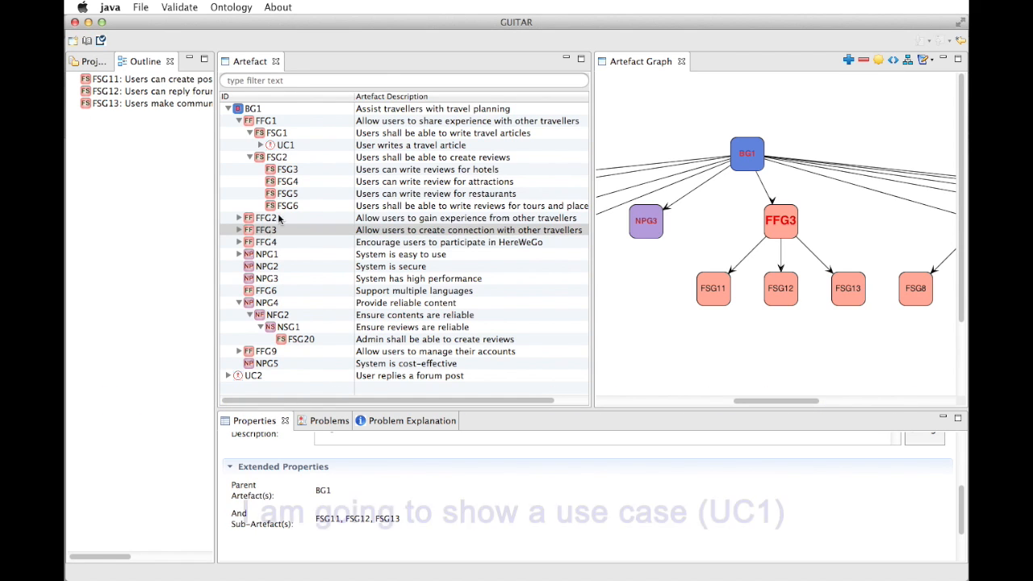
Step: Show use case UC1's graph under FSG1 with its actor and system steps
{"action": "left_click", "coordinate": [284, 145]}
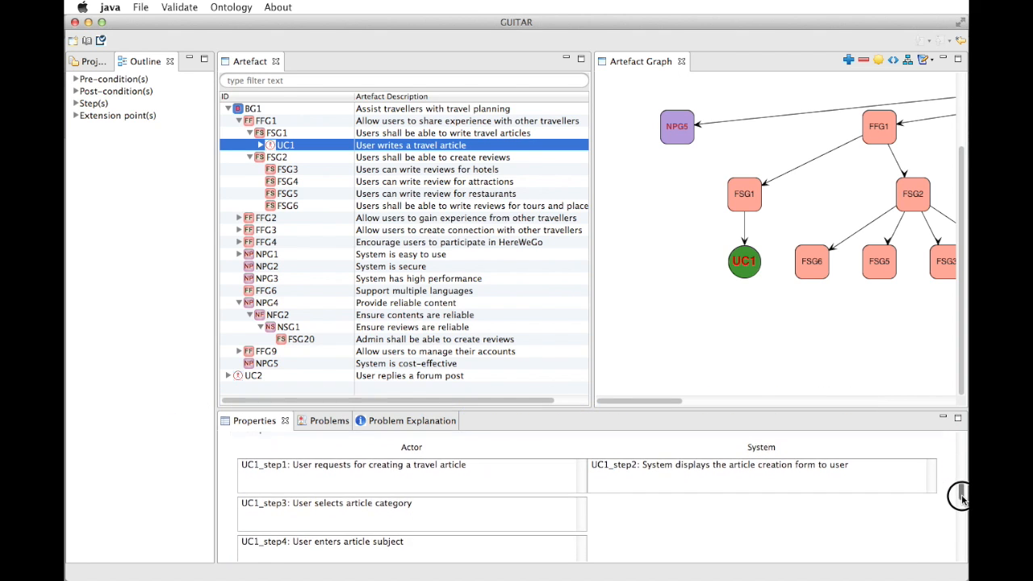
{"action": "scroll", "scroll_direction": "down", "scroll_amount": 3}
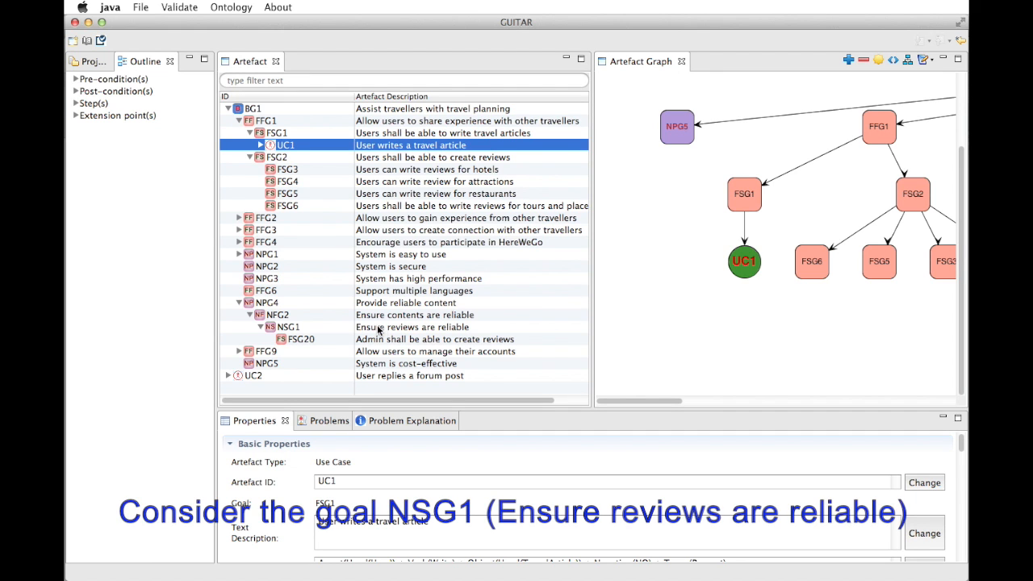
Step: Start a new AND sub-goal under reliability goal NSG1, typed Functional Service Goal (FSG30)
{"action": "left_click", "coordinate": [414, 326]}
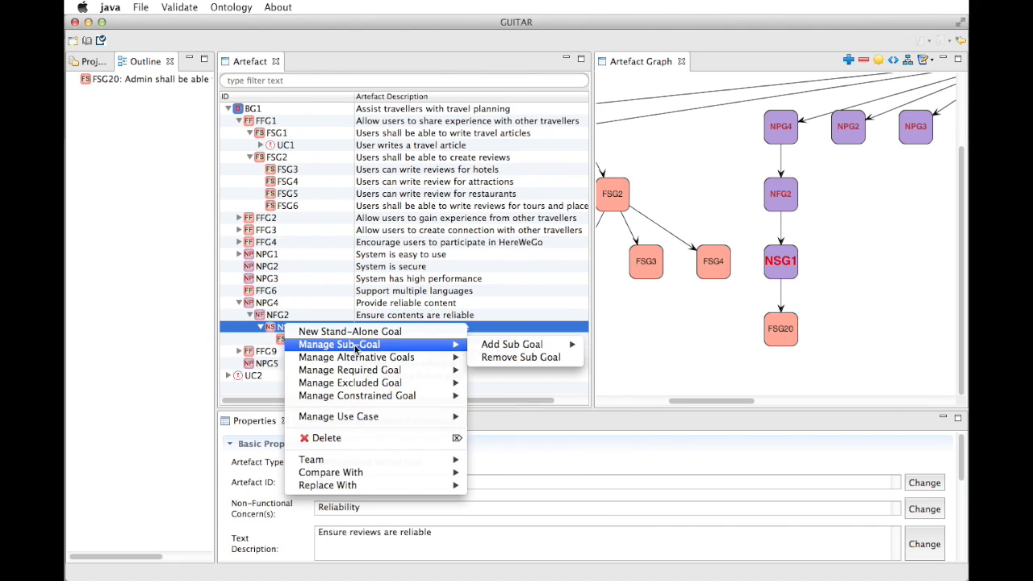
{"action": "mouse_move", "coordinate": [633, 355]}
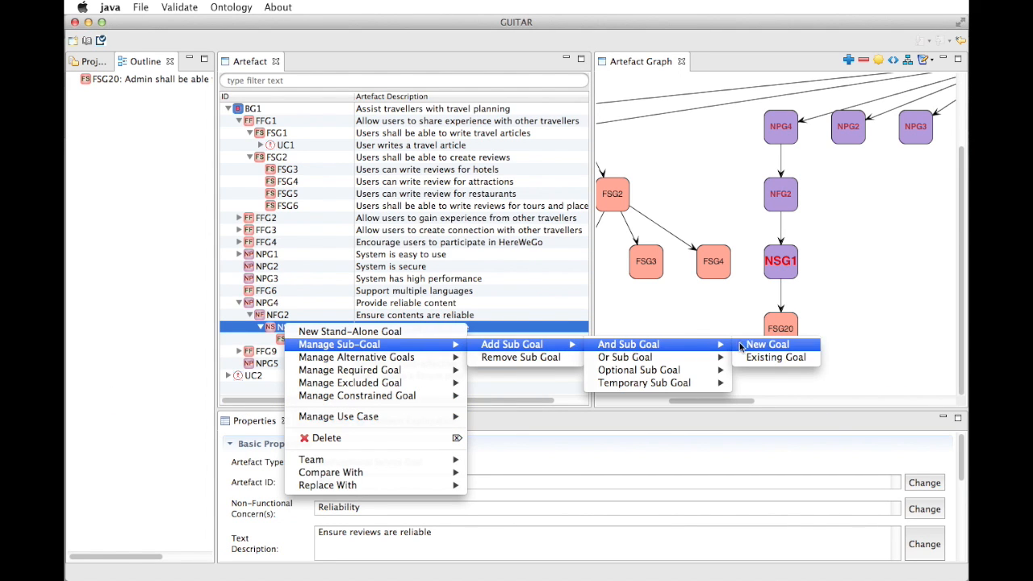
{"action": "left_click", "coordinate": [765, 346]}
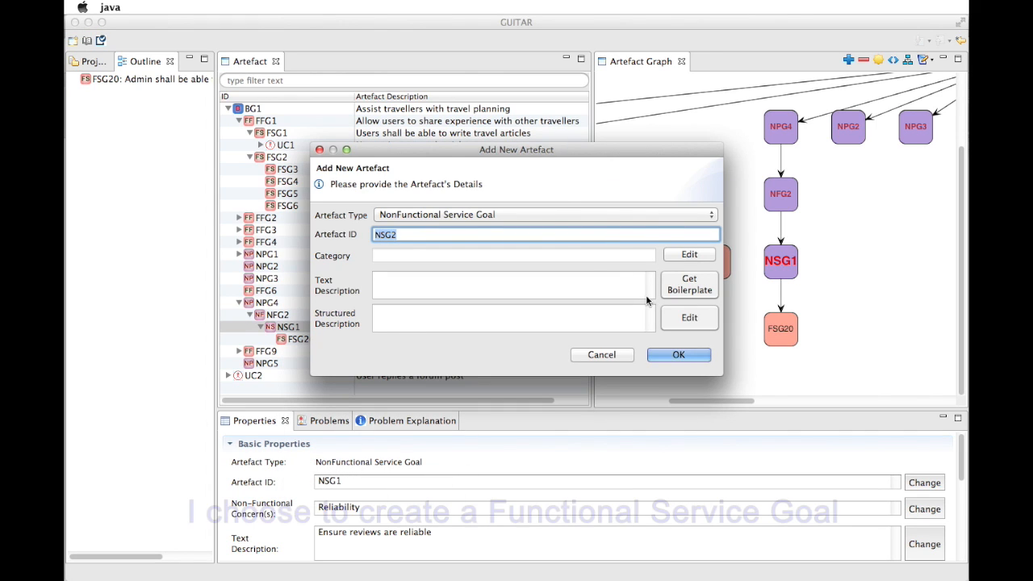
{"action": "left_click", "coordinate": [546, 213]}
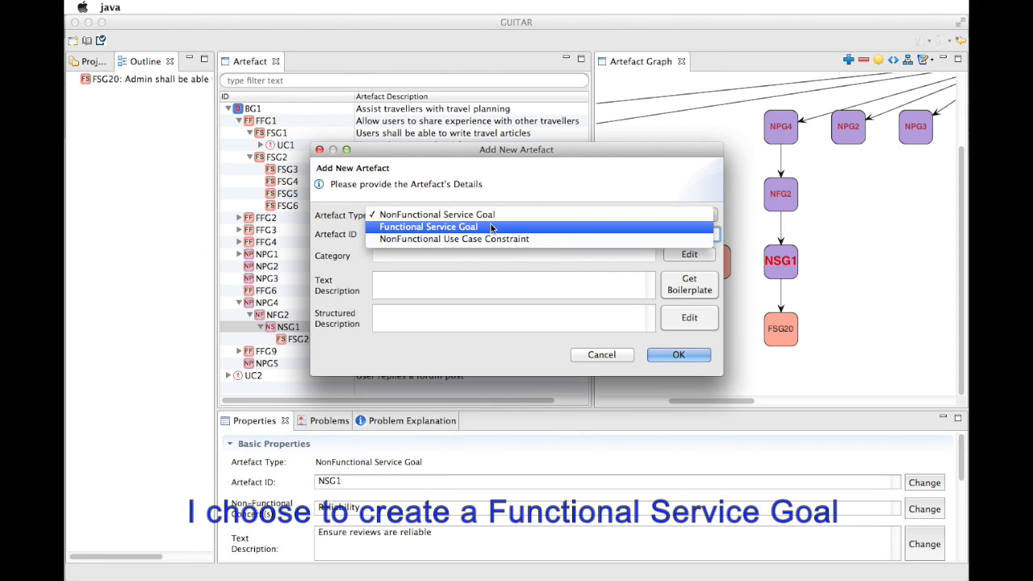
{"action": "left_click", "coordinate": [429, 226]}
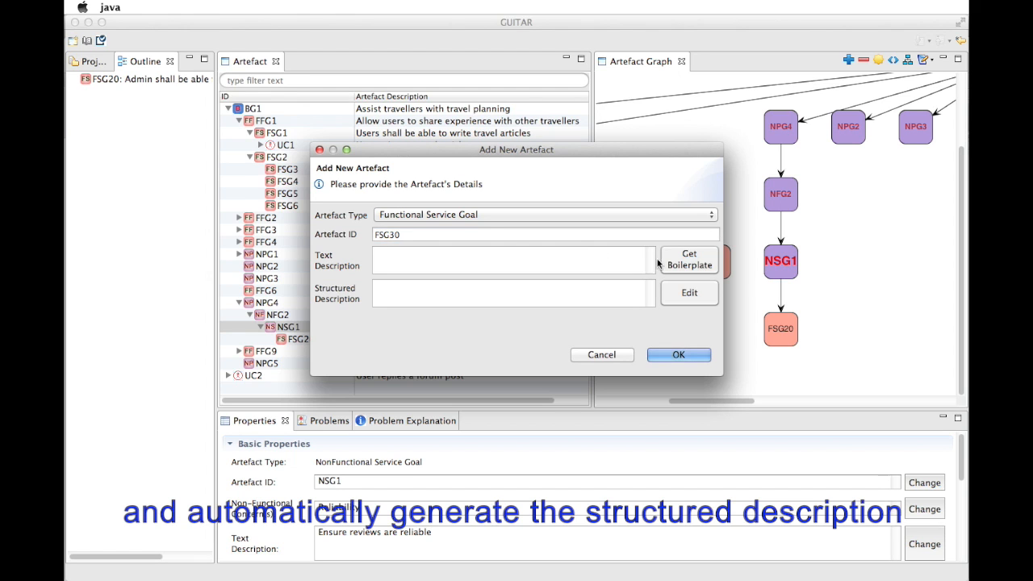
Step: Fill the 'agent shall be able to action object' boilerplate with Users, create and place reviews
{"action": "left_click", "coordinate": [688, 260]}
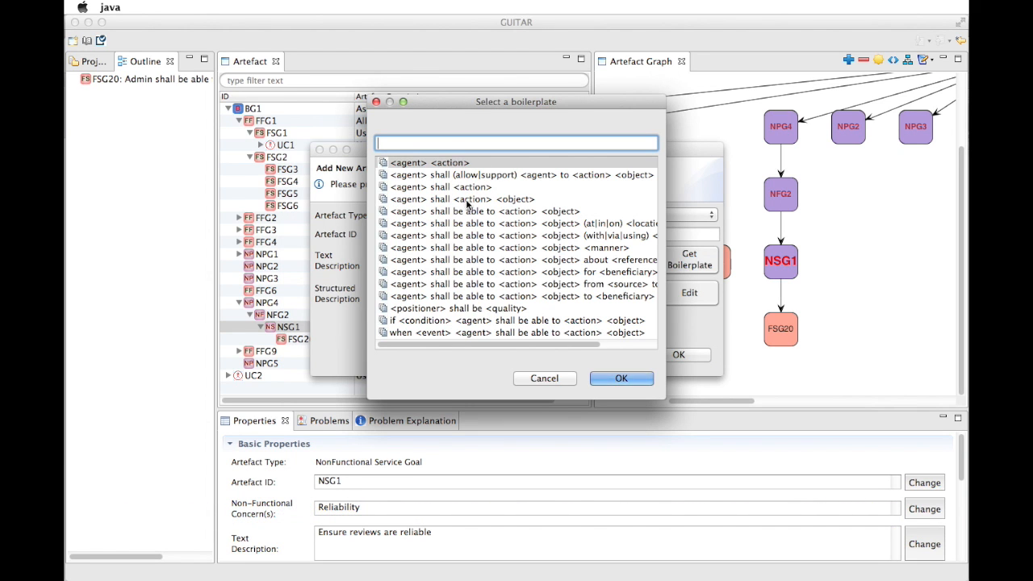
{"action": "left_click", "coordinate": [516, 210]}
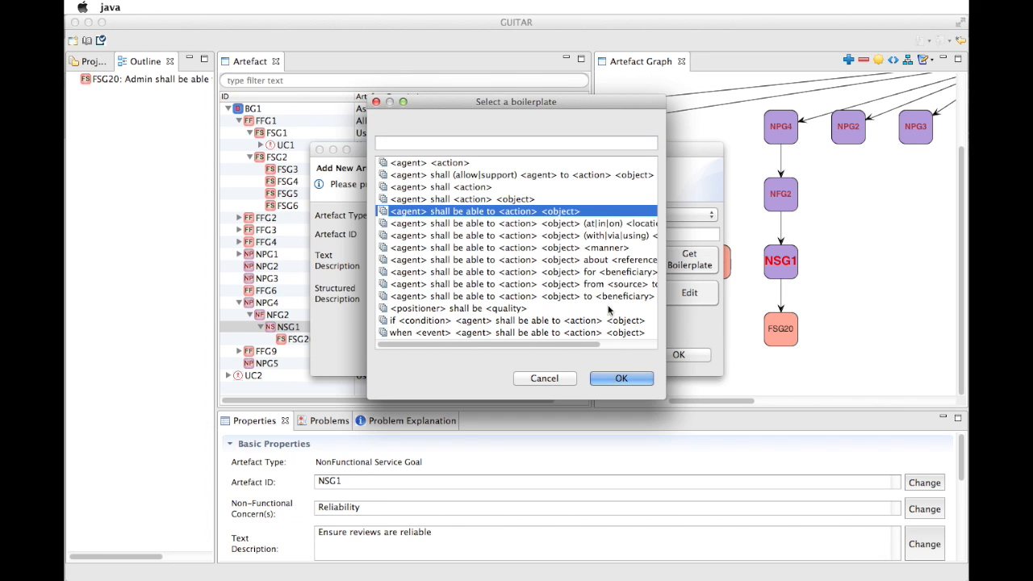
{"action": "left_click", "coordinate": [620, 378]}
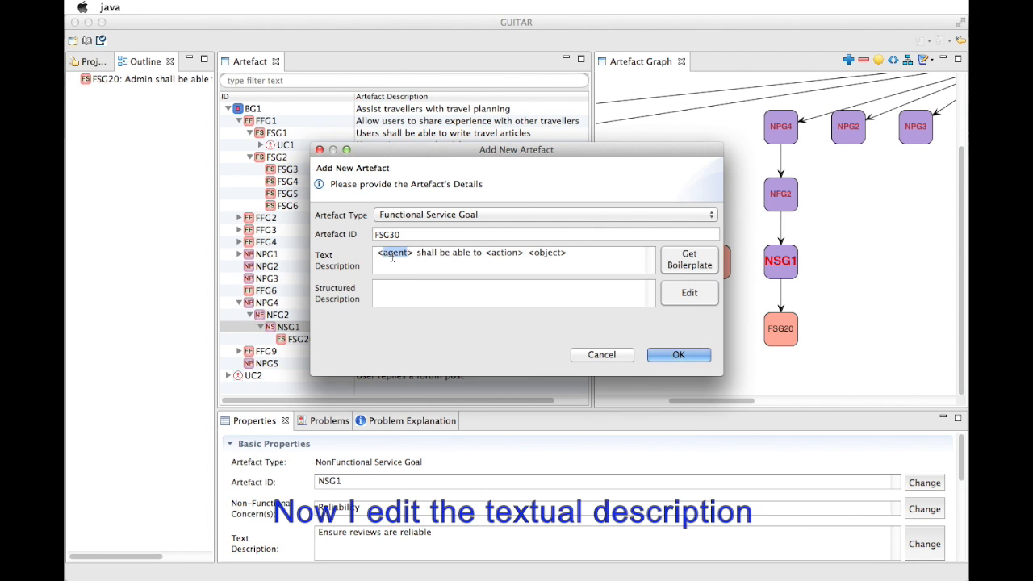
{"action": "type", "text": "Users"}
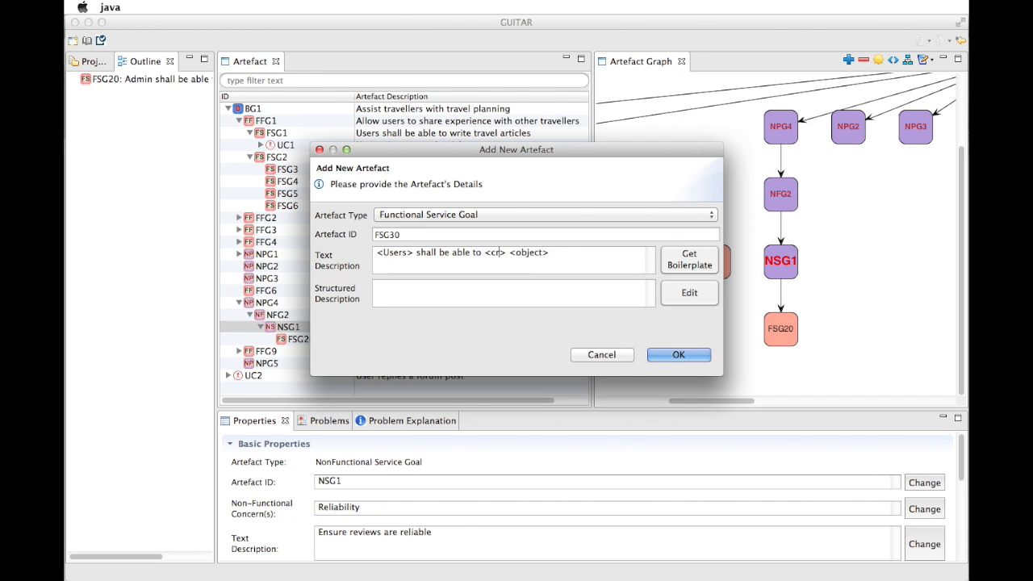
{"action": "type", "text": "create"}
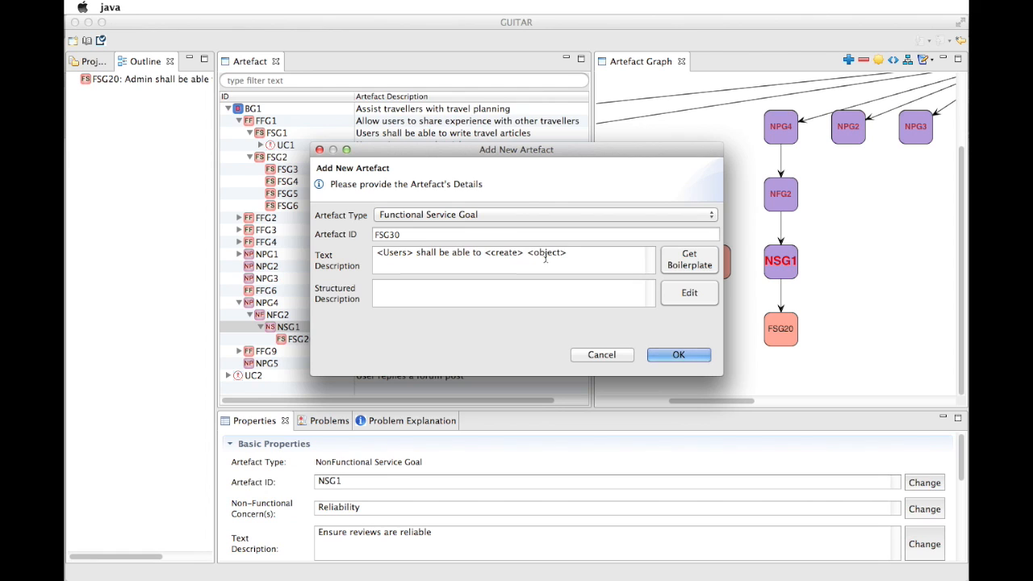
{"action": "double_click", "coordinate": [548, 251]}
{"action": "type", "text": "nly reviews for "}
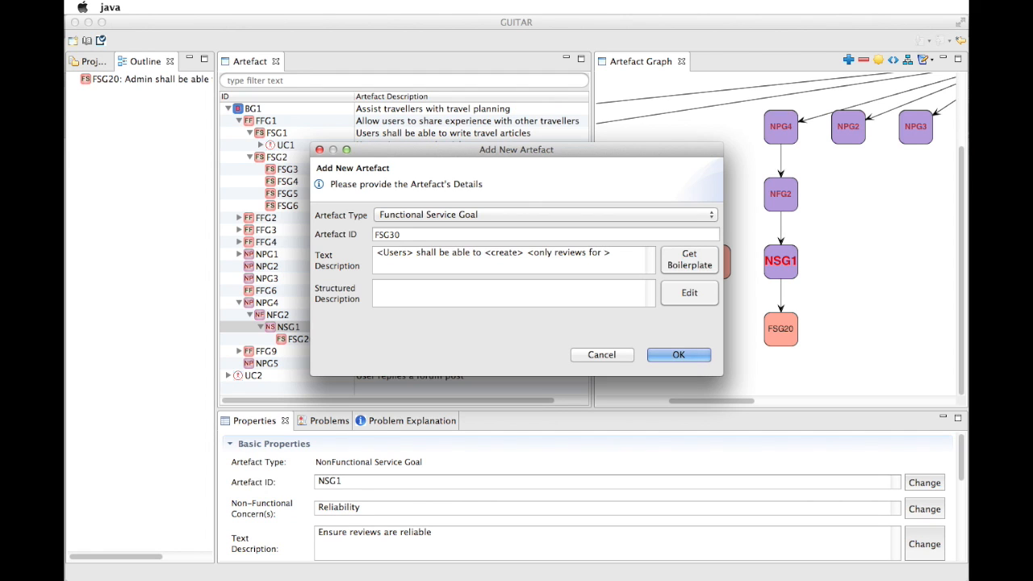
{"action": "type", "text": "places"}
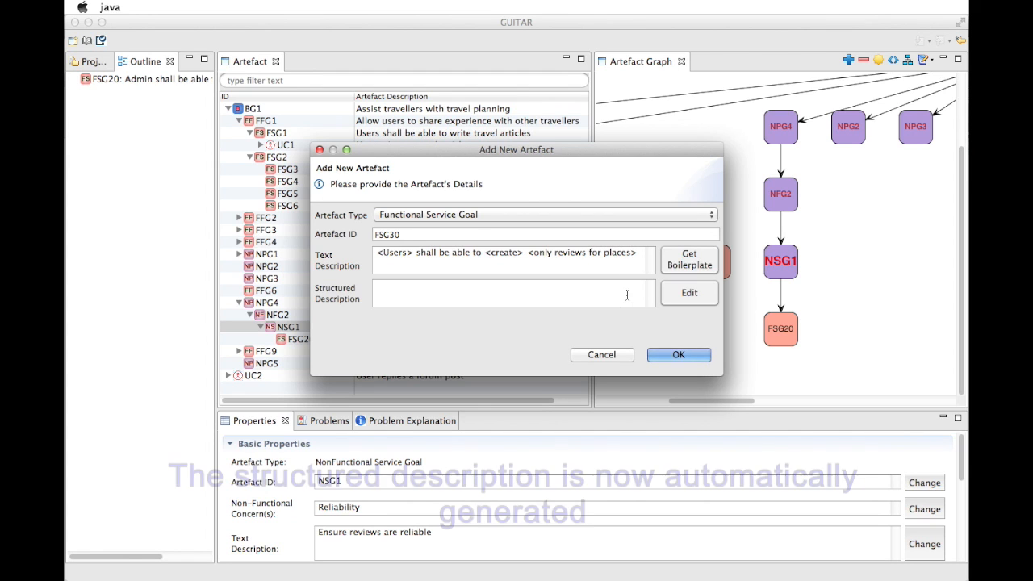
Step: Generate FSG30's structured description and add the goal under NSG1
{"action": "left_click", "coordinate": [688, 258]}
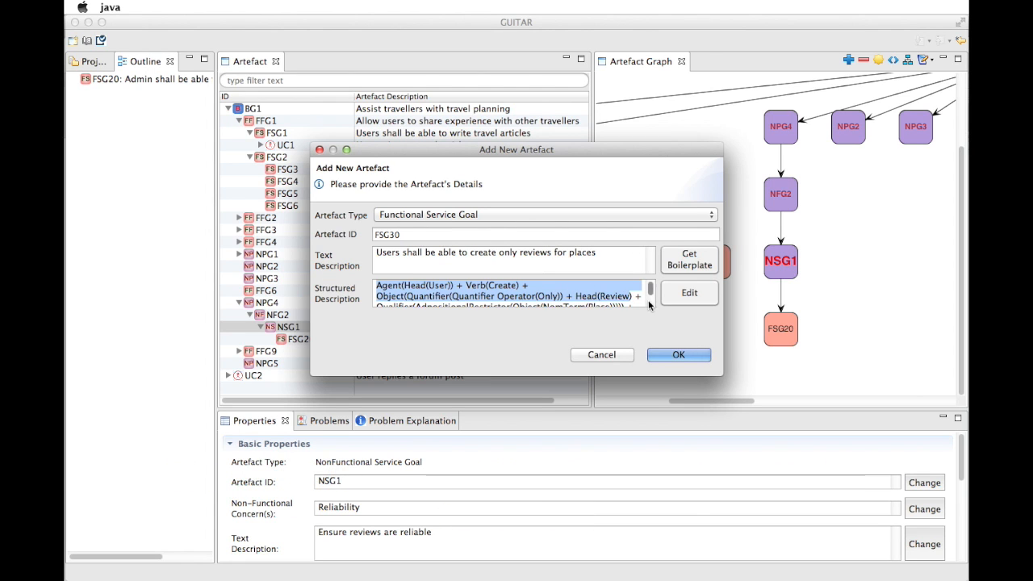
{"action": "left_click", "coordinate": [678, 355]}
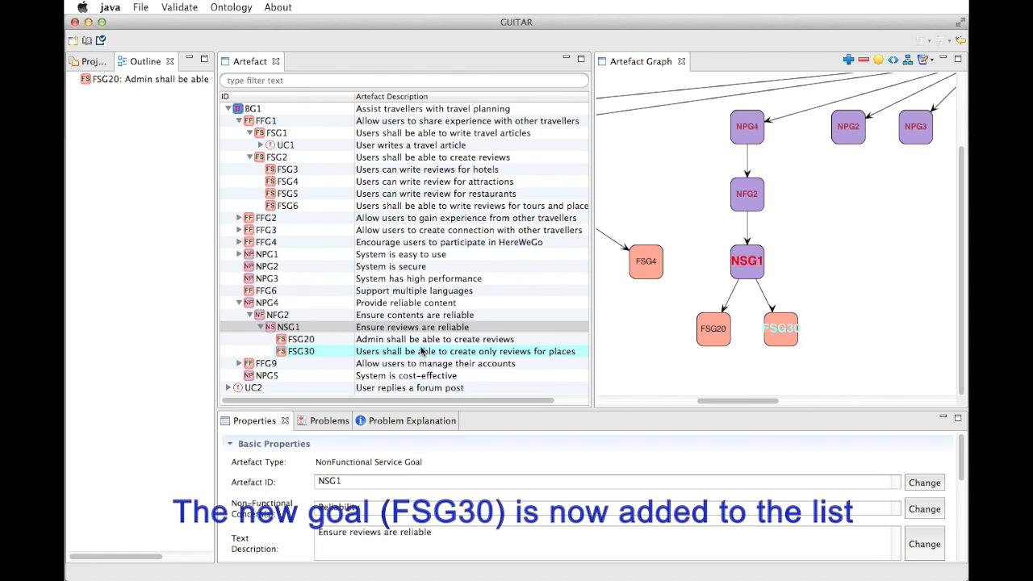
Step: Show FSG30's generated structured description, then bring up the domain ontology editor
{"action": "left_click", "coordinate": [300, 352]}
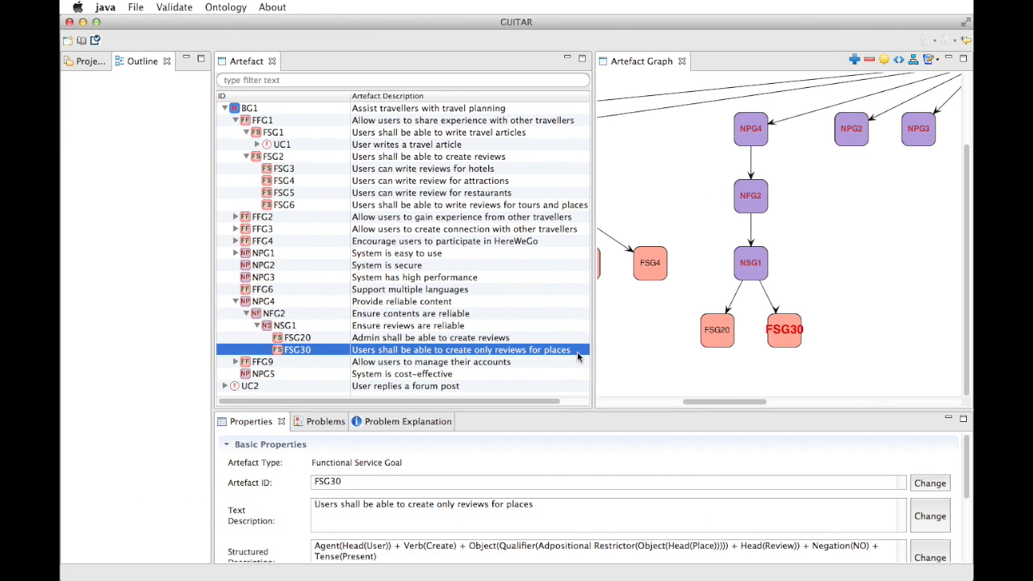
{"action": "left_click", "coordinate": [175, 6]}
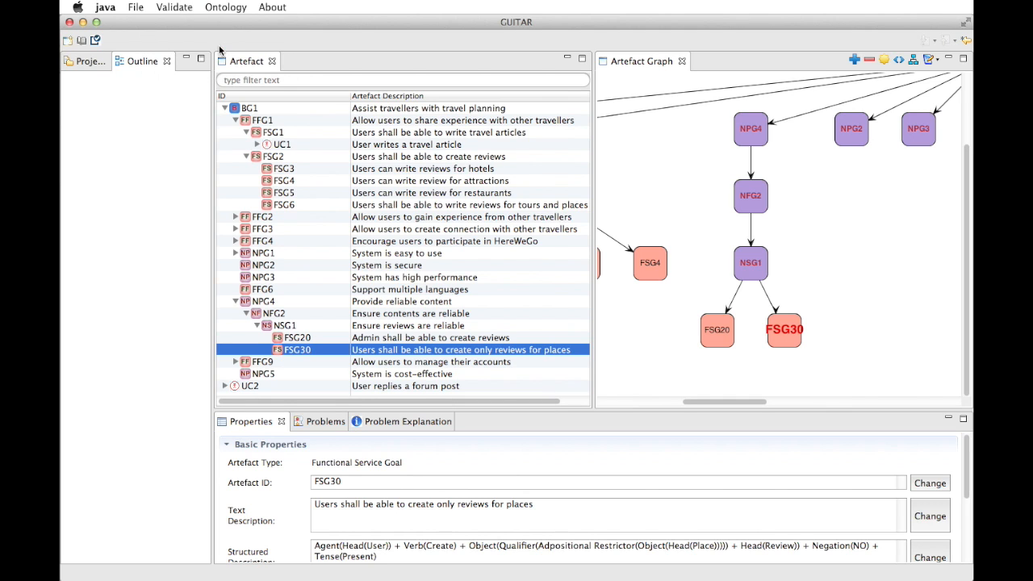
{"action": "left_click", "coordinate": [174, 7]}
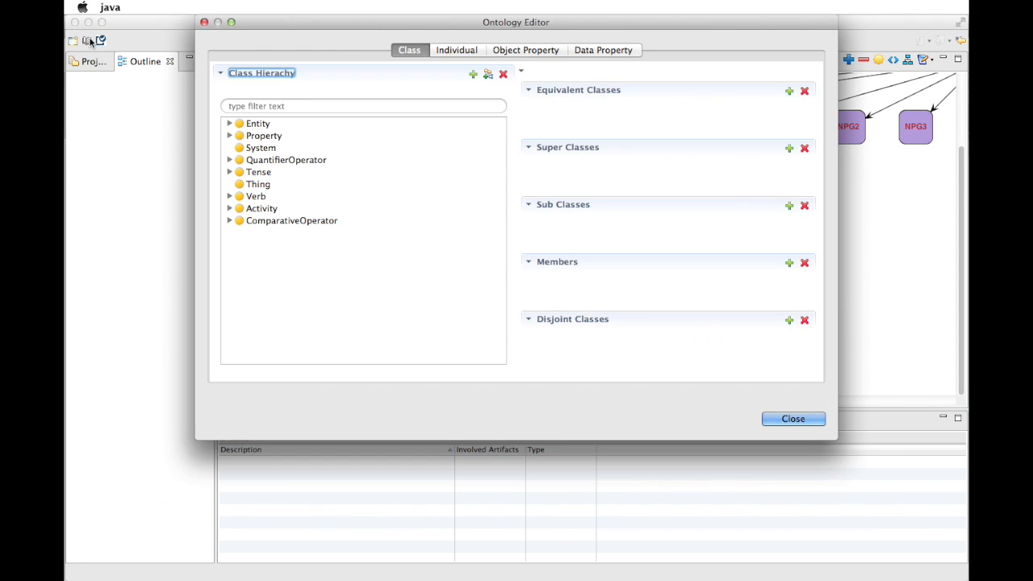
{"action": "mouse_move", "coordinate": [242, 208]}
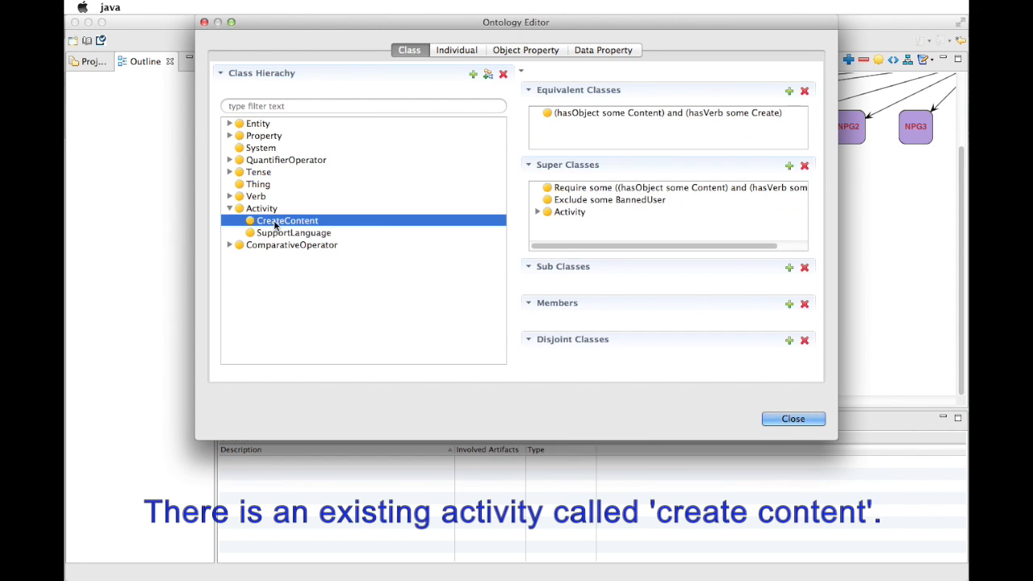
{"action": "mouse_move", "coordinate": [610, 132]}
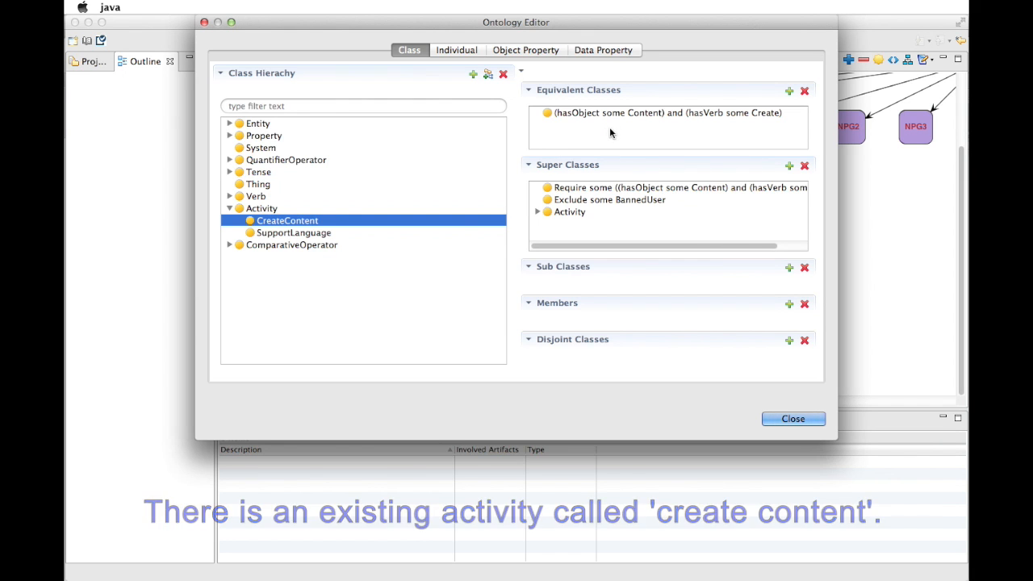
{"action": "mouse_move", "coordinate": [788, 99]}
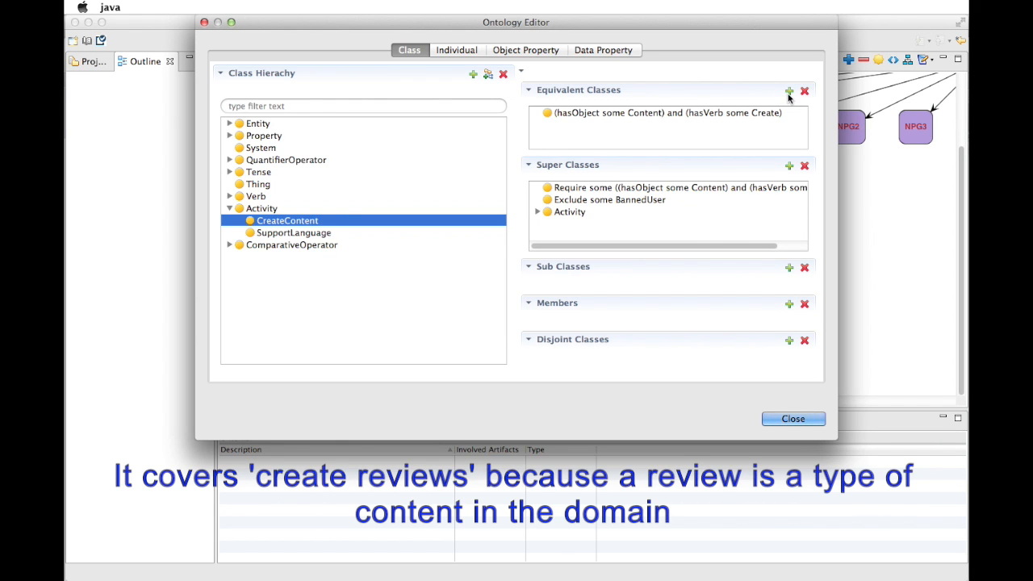
Step: Give CreateContent the equivalent class 'hasVerb some Write and hasObject some Content' and close the editor
{"action": "left_click", "coordinate": [789, 91]}
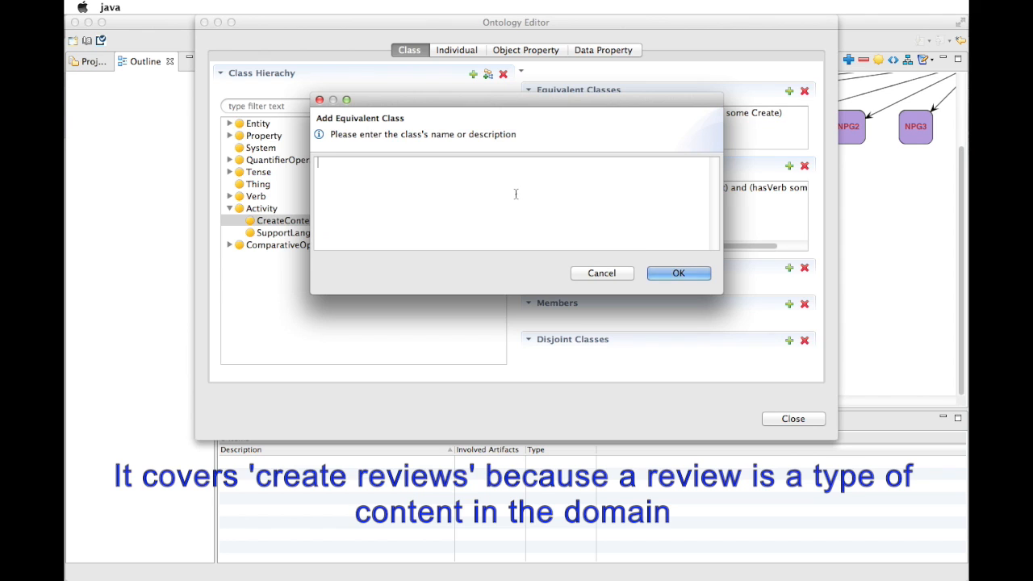
{"action": "type", "text": "hasVerb some"}
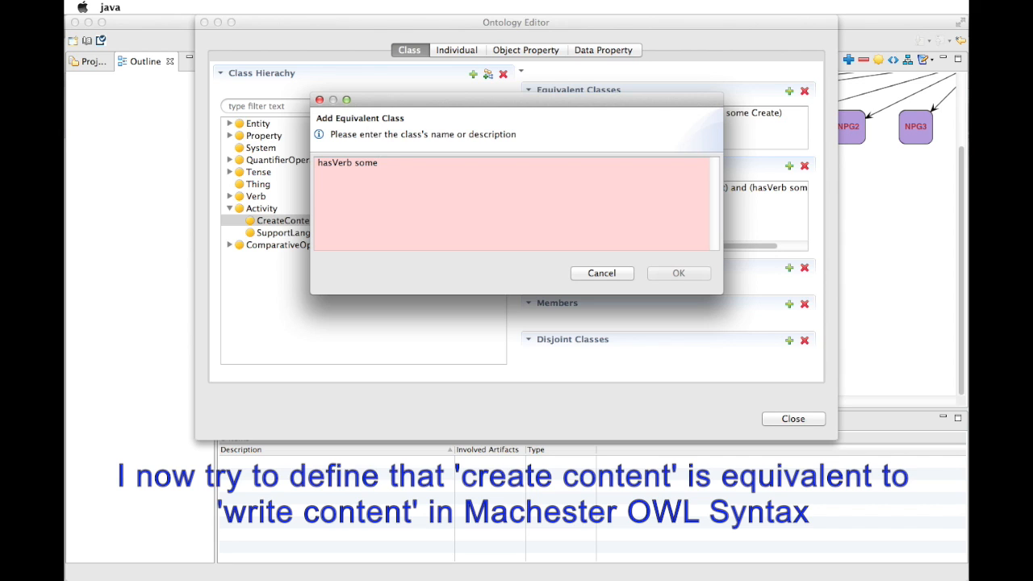
{"action": "type", "text": "Write an"}
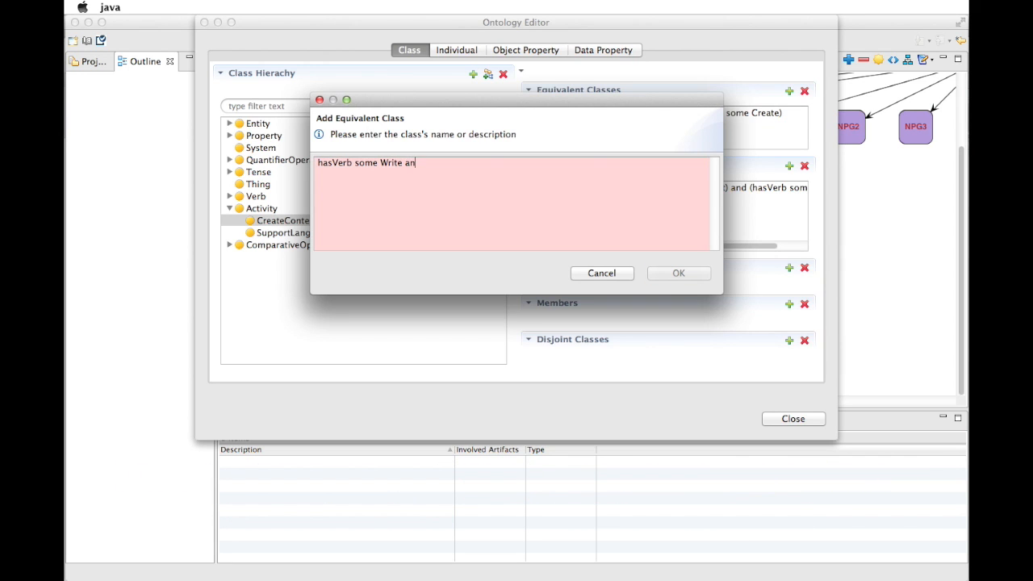
{"action": "type", "text": "d hasObject some"}
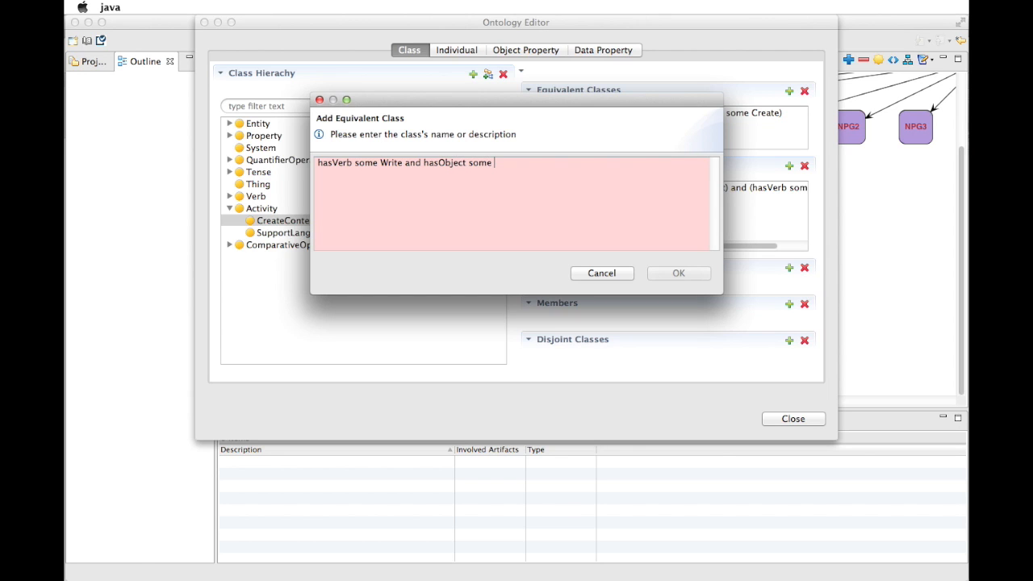
{"action": "type", "text": "Content"}
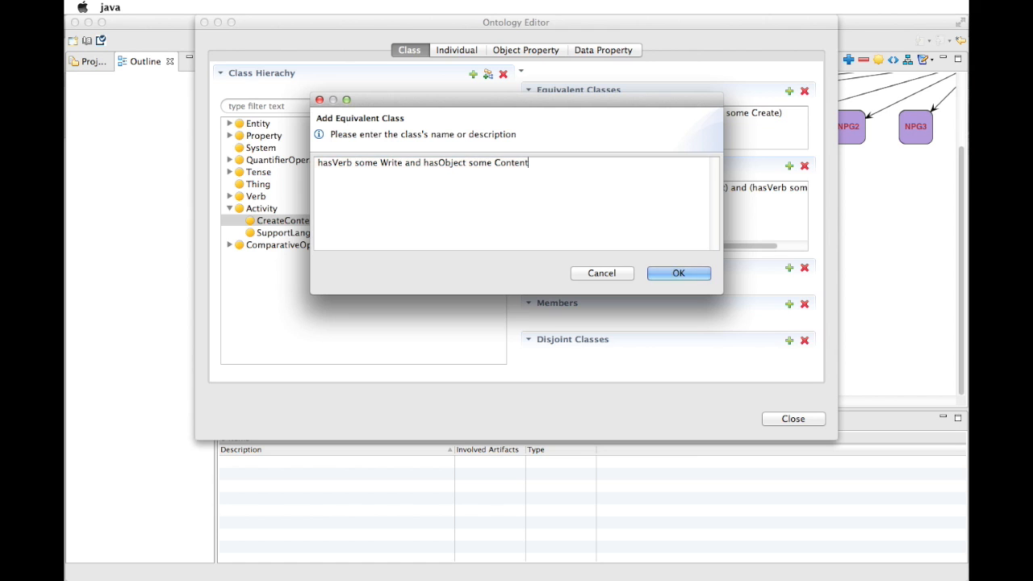
{"action": "left_click", "coordinate": [679, 272]}
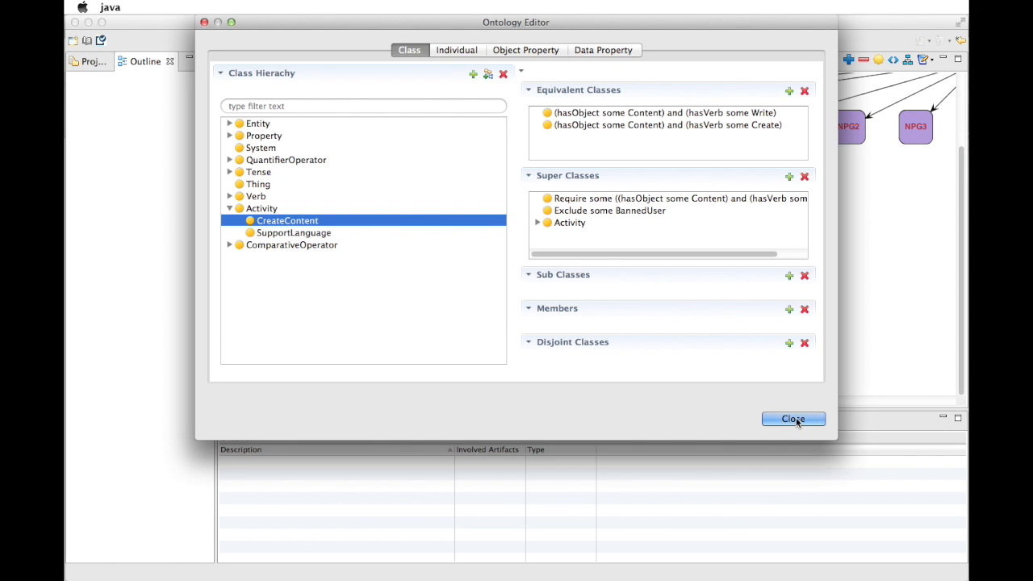
{"action": "left_click", "coordinate": [793, 420]}
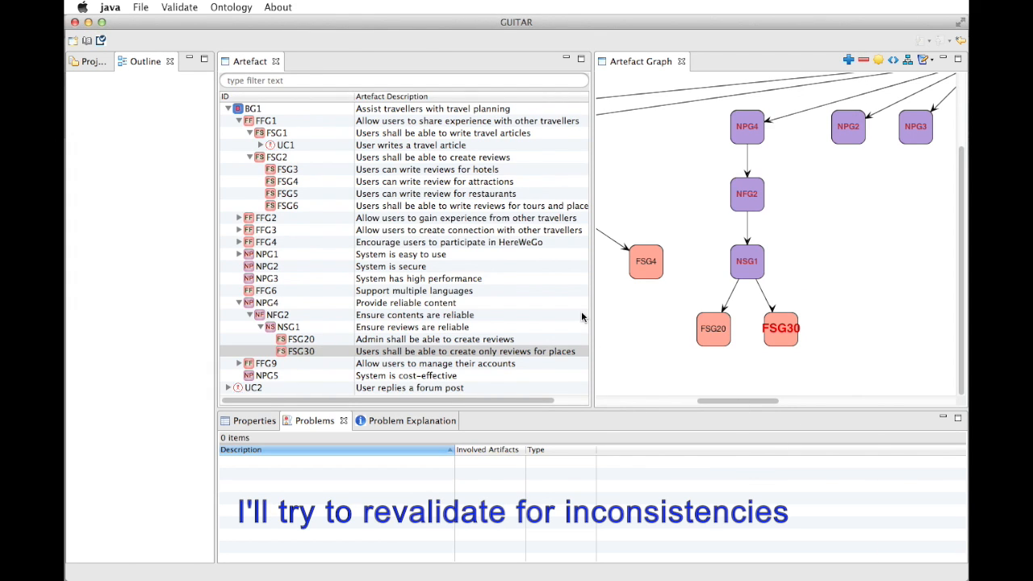
Step: Run Correctness Validation and show the explanation of the FSG6–FSG30 inconsistency
{"action": "left_click", "coordinate": [179, 7]}
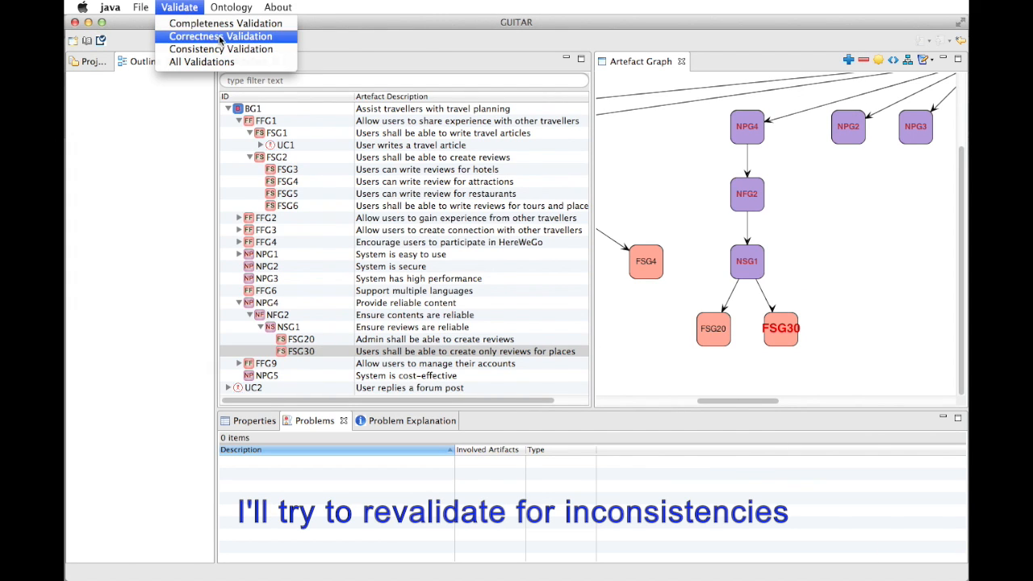
{"action": "left_click", "coordinate": [220, 49]}
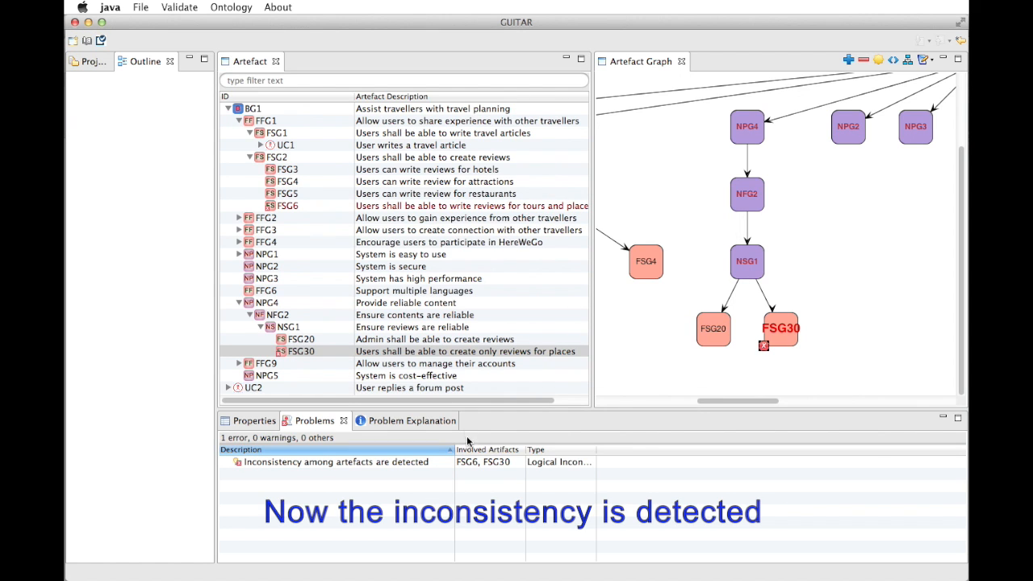
{"action": "left_click", "coordinate": [336, 462]}
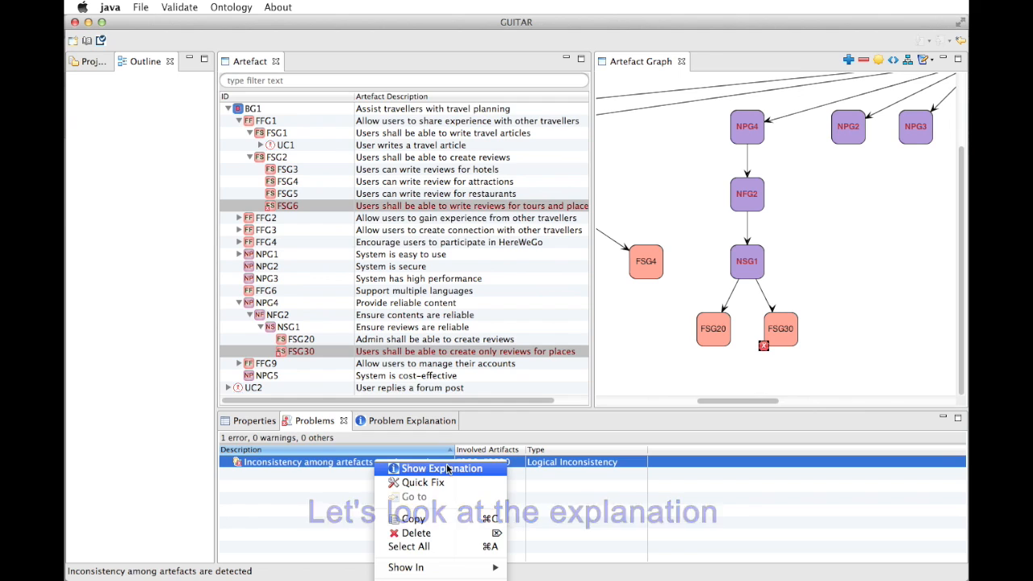
{"action": "left_click", "coordinate": [440, 468]}
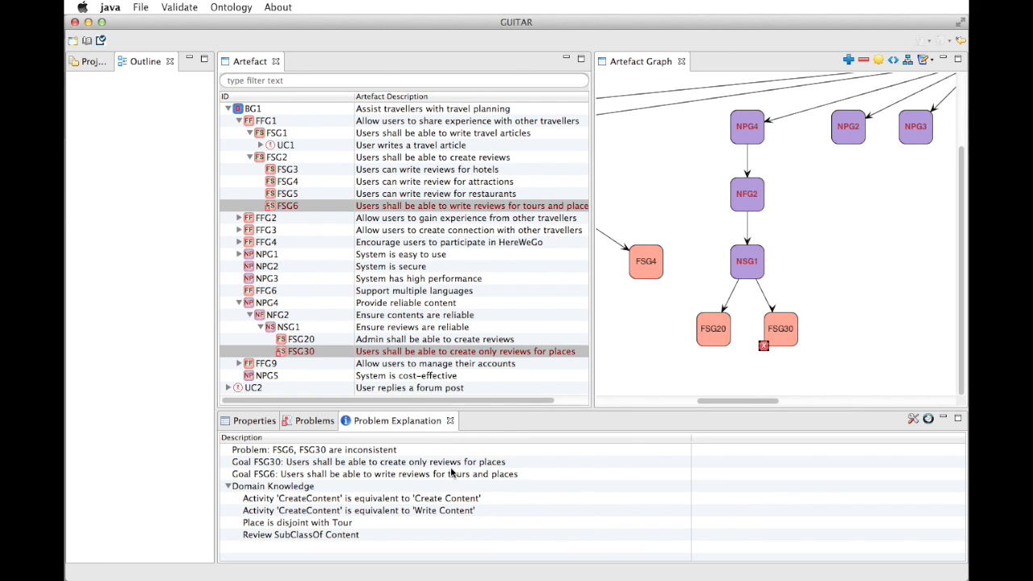
{"action": "mouse_move", "coordinate": [323, 472]}
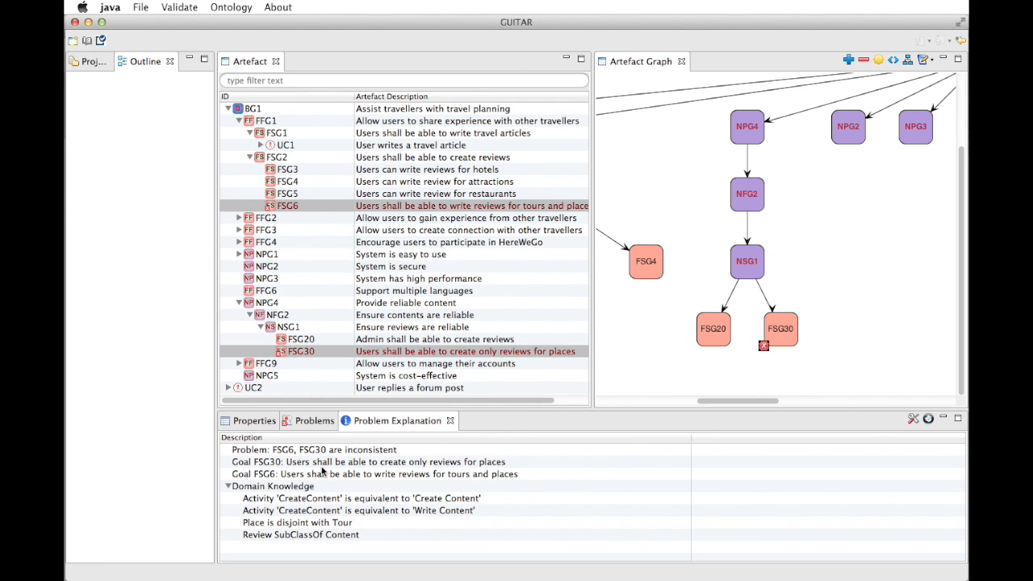
{"action": "mouse_move", "coordinate": [352, 456]}
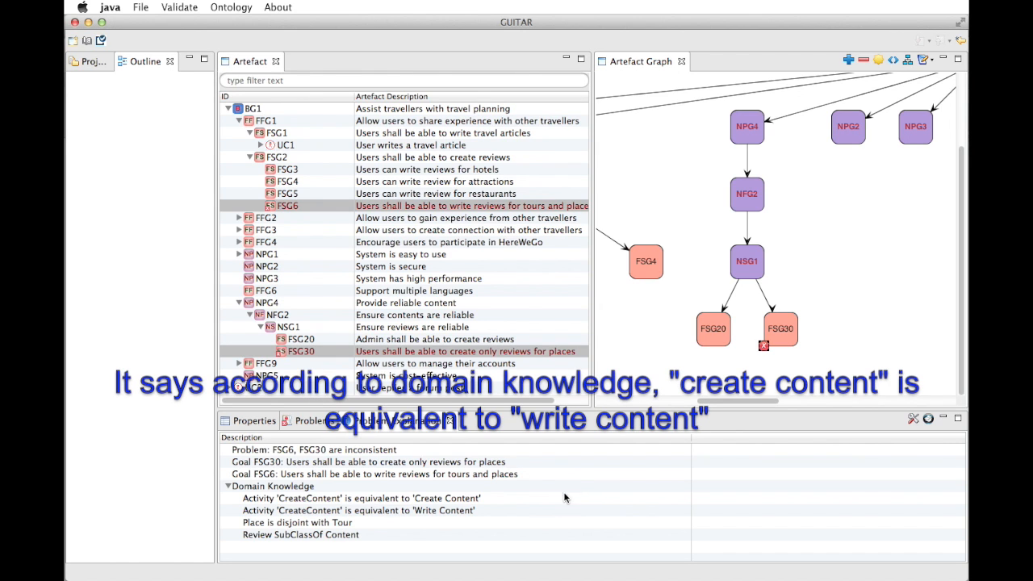
{"action": "mouse_move", "coordinate": [470, 507]}
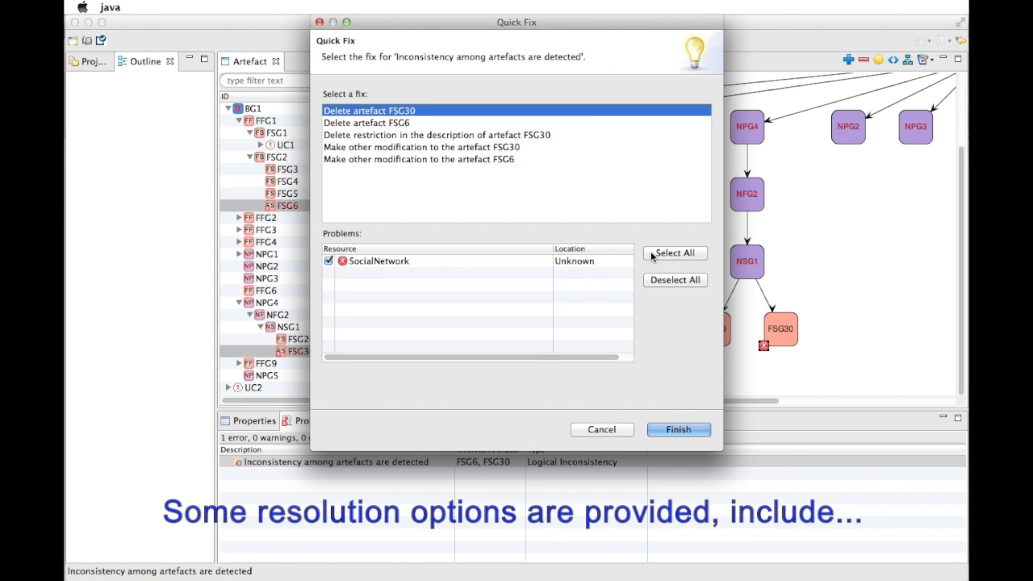
{"action": "mouse_move", "coordinate": [432, 113]}
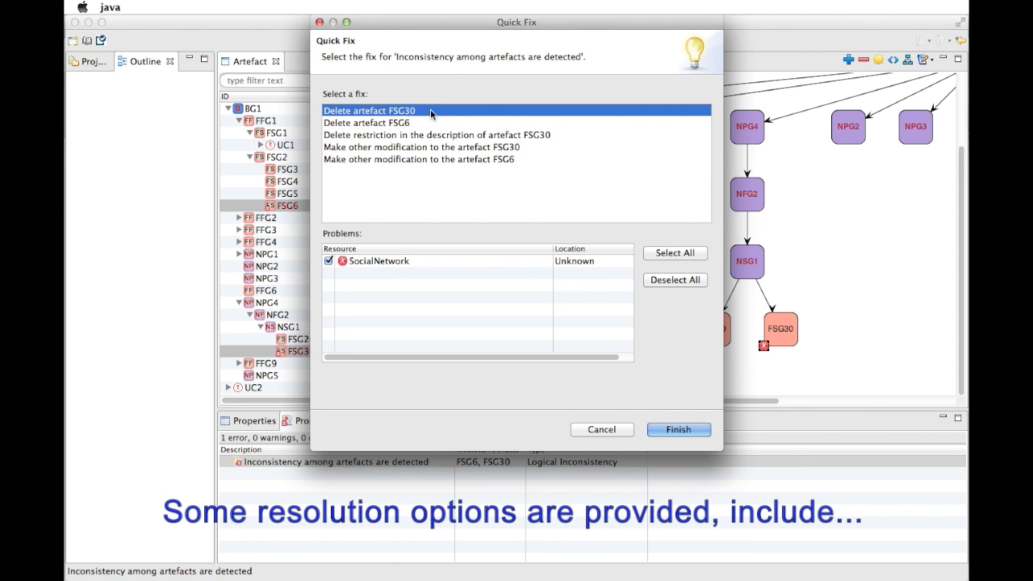
{"action": "mouse_move", "coordinate": [456, 136]}
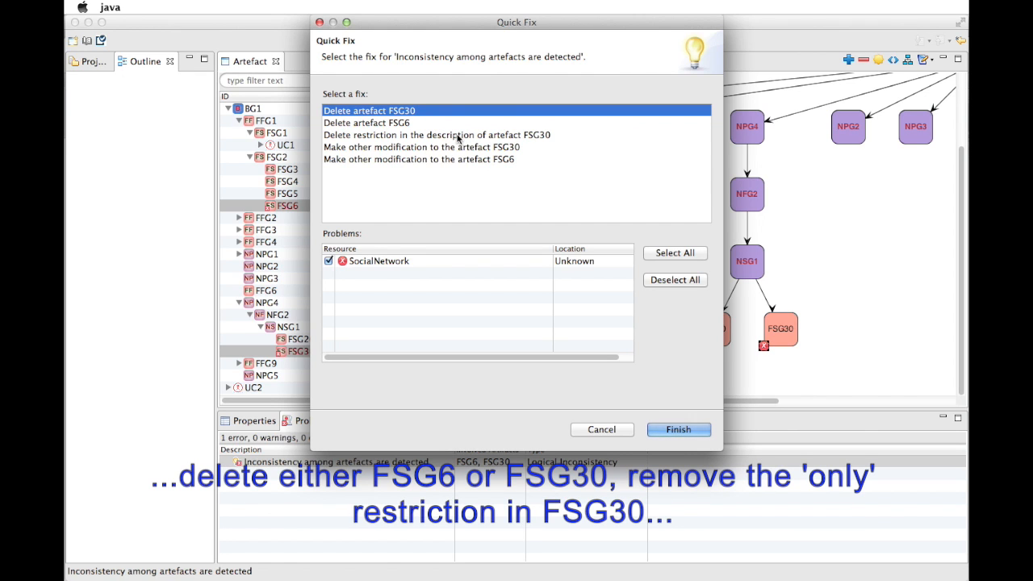
{"action": "mouse_move", "coordinate": [481, 147]}
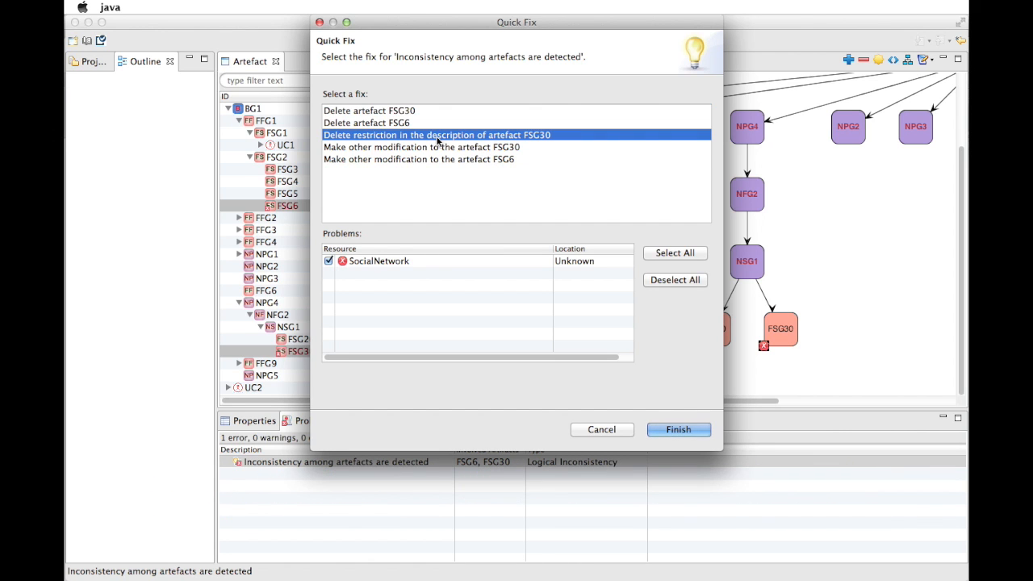
{"action": "mouse_move", "coordinate": [679, 430]}
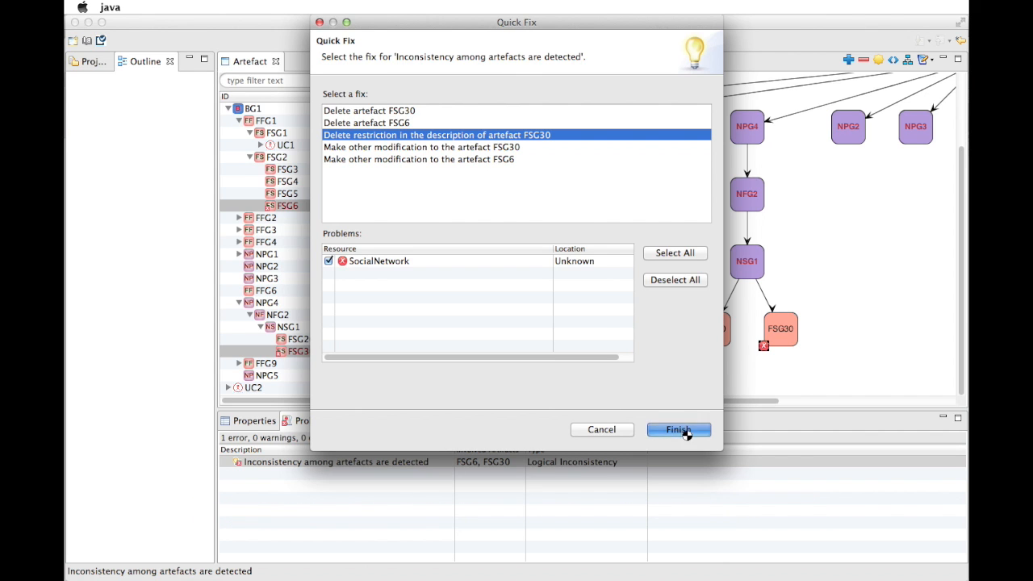
Step: Finish the Quick Fix deleting the 'only' restriction from FSG30's description
{"action": "left_click", "coordinate": [678, 430]}
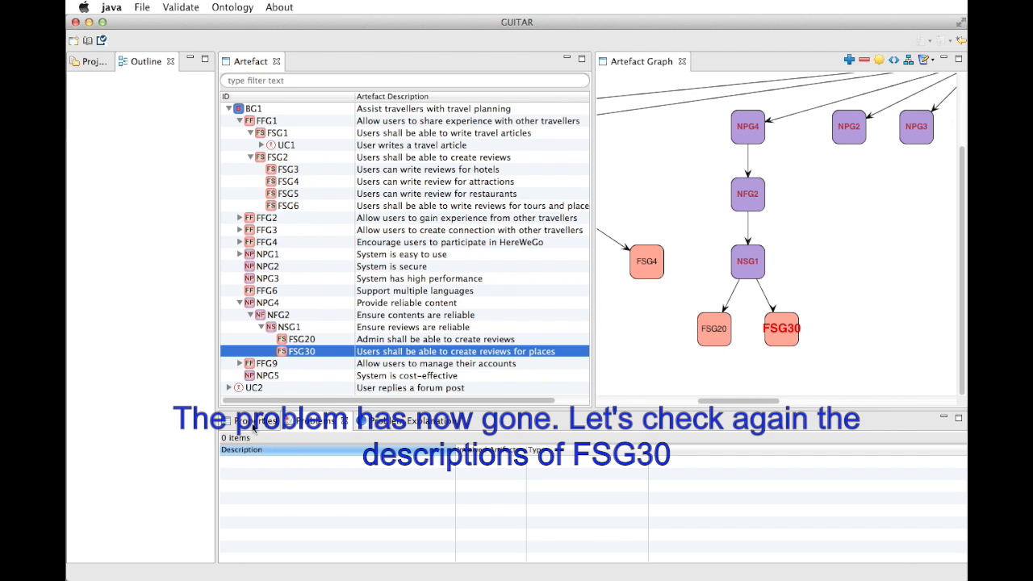
Step: Show FSG30's regenerated structured description with no restriction qualifier
{"action": "left_click", "coordinate": [253, 420]}
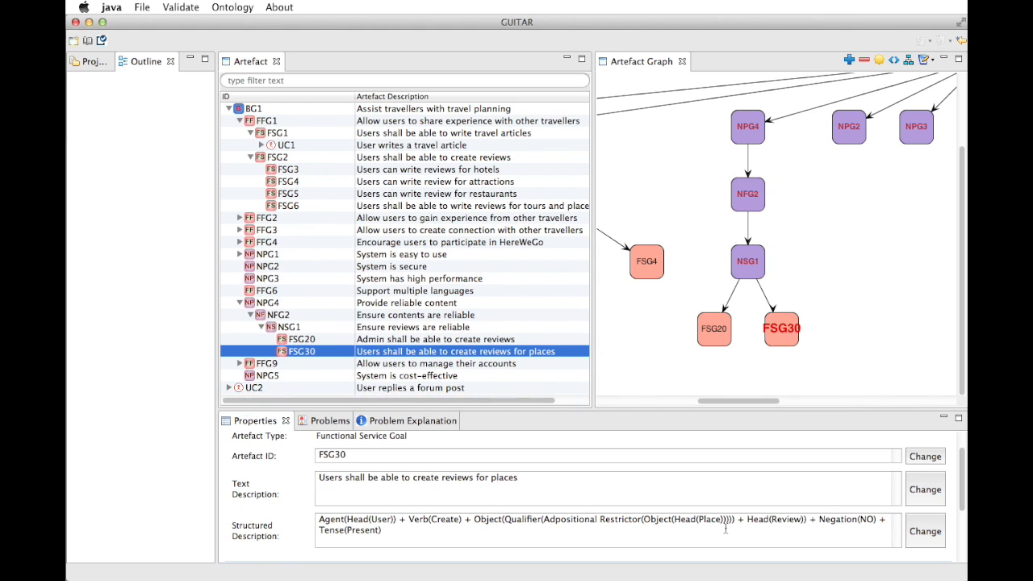
{"action": "mouse_move", "coordinate": [782, 528]}
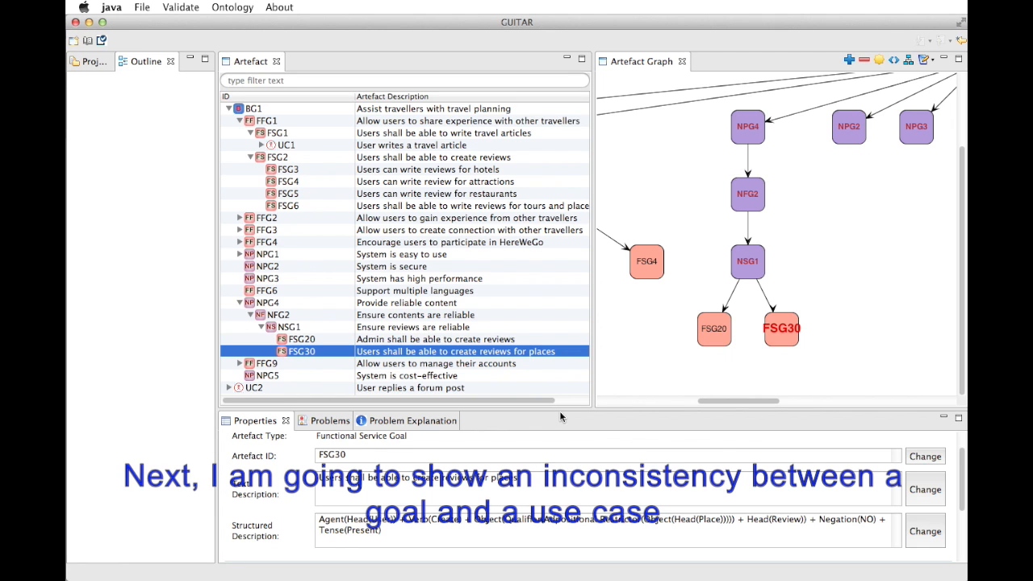
{"action": "mouse_move", "coordinate": [304, 210]}
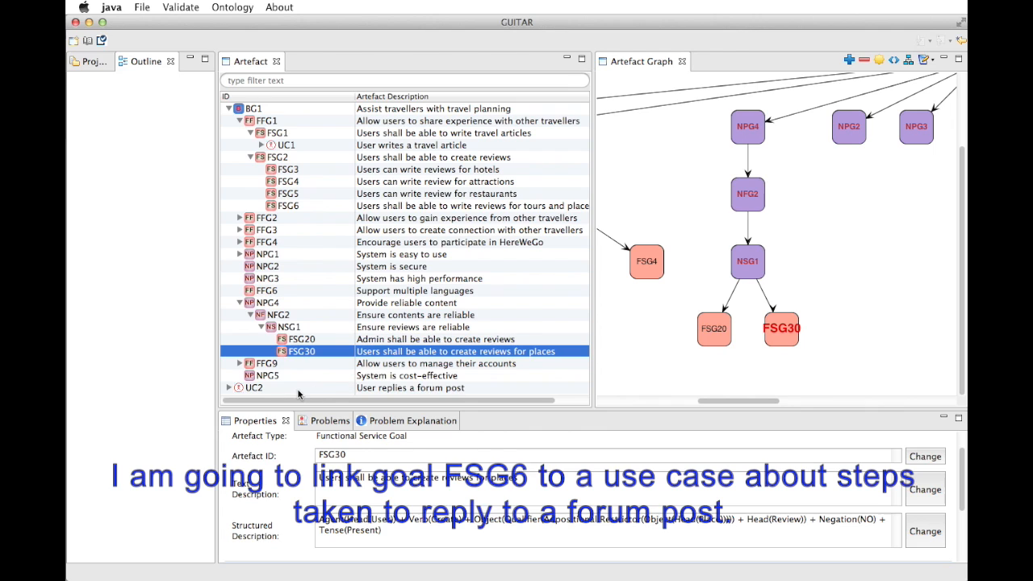
{"action": "mouse_move", "coordinate": [306, 213]}
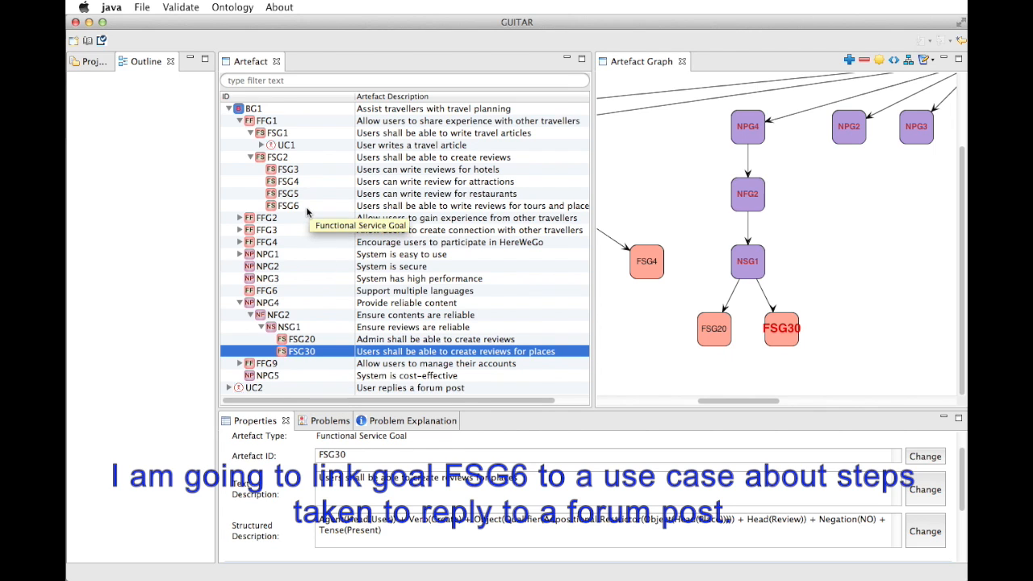
Step: Link existing use case UC2 'User replies a forum post' beneath goal FSG6 and view it
{"action": "right_click", "coordinate": [288, 207]}
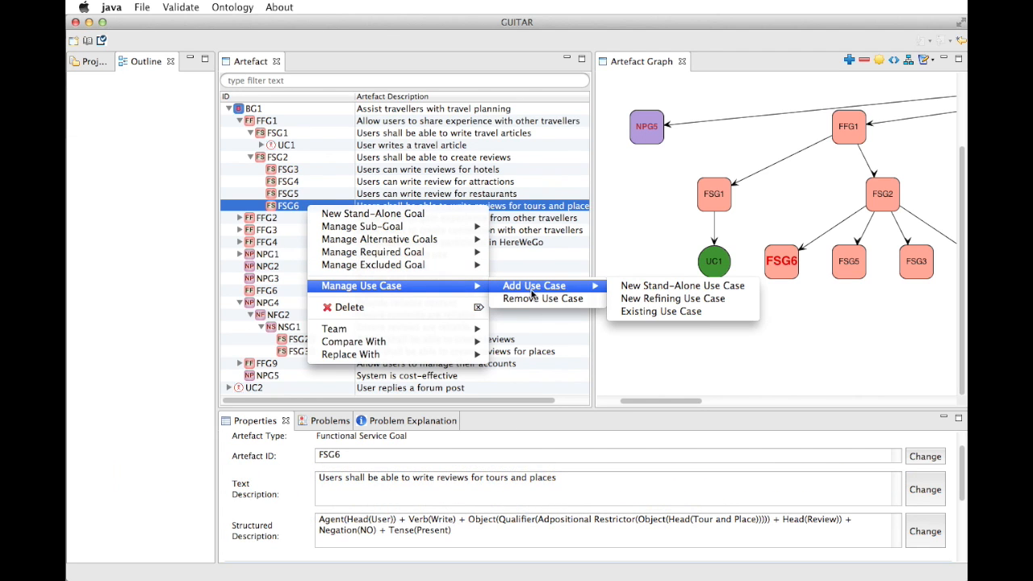
{"action": "mouse_move", "coordinate": [661, 312]}
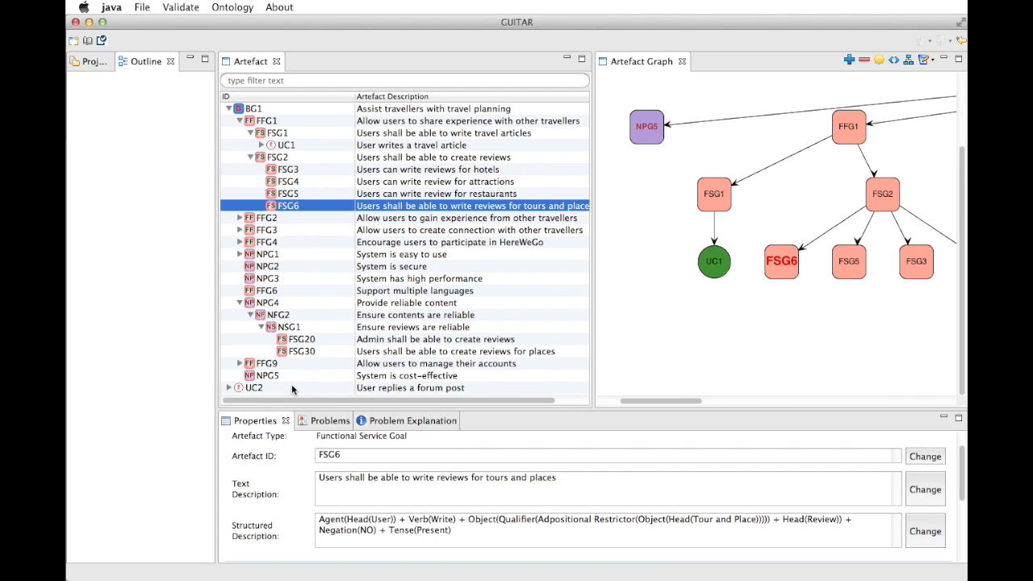
{"action": "right_click", "coordinate": [255, 388]}
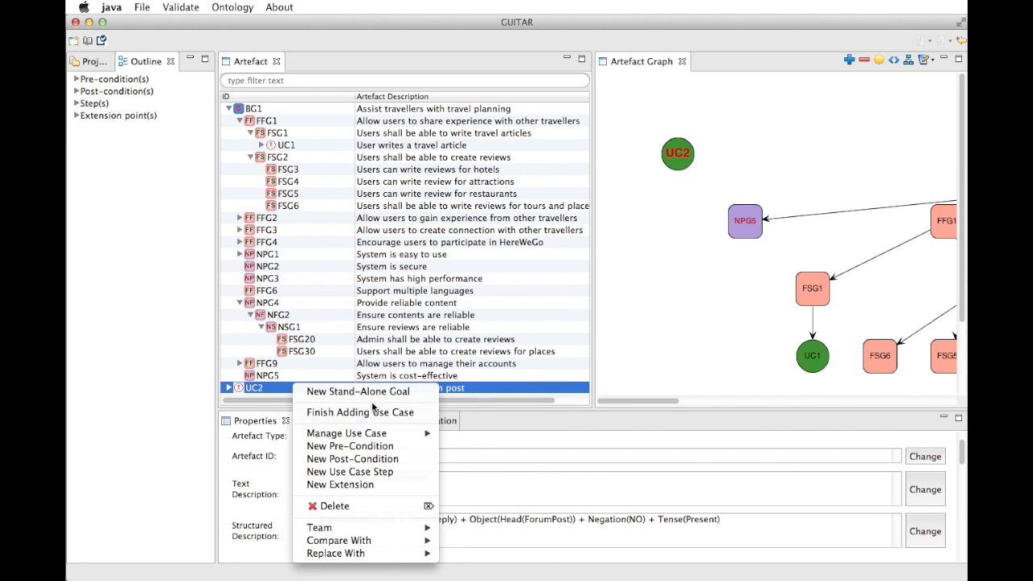
{"action": "left_click", "coordinate": [360, 414]}
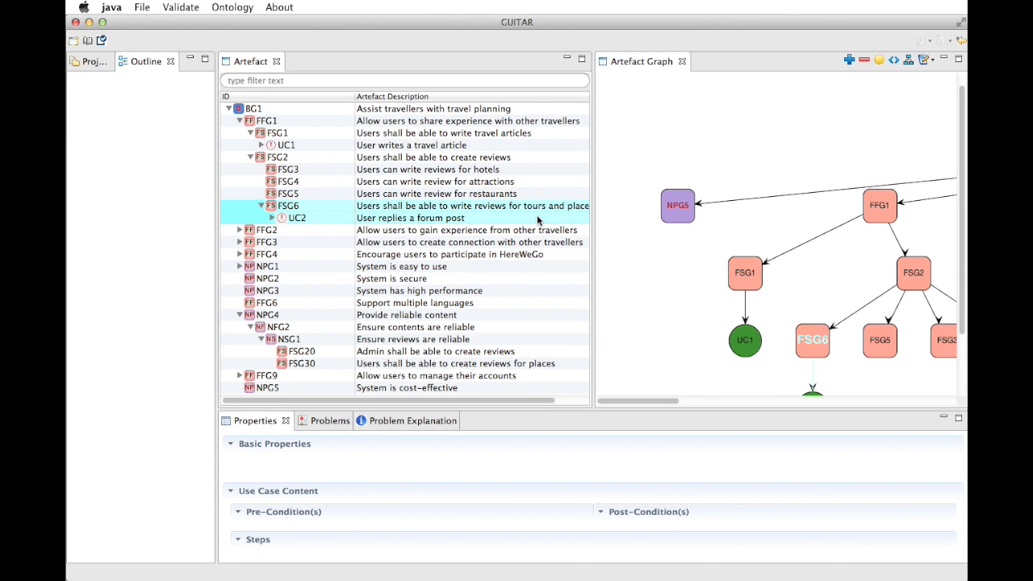
{"action": "left_click", "coordinate": [297, 218]}
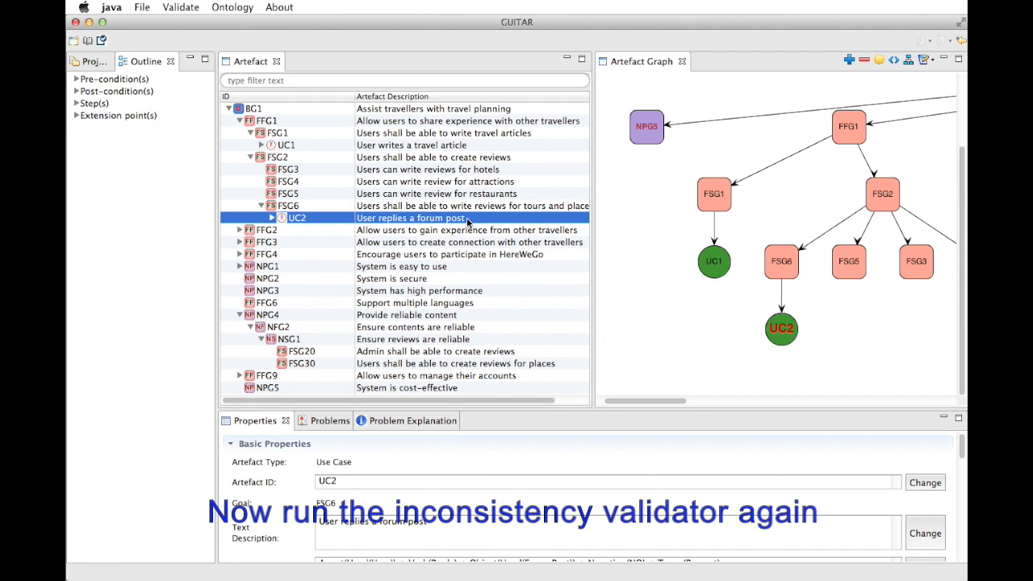
Step: Run Consistency Validation and expand the explanation of the FSG6–UC2 goal–use case mismatch
{"action": "left_click", "coordinate": [181, 6]}
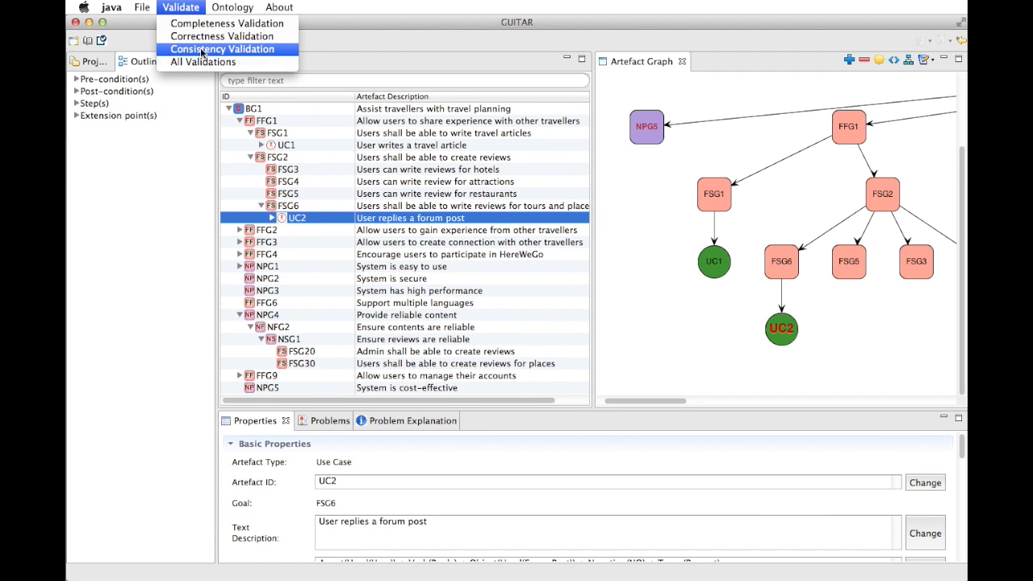
{"action": "left_click", "coordinate": [223, 49]}
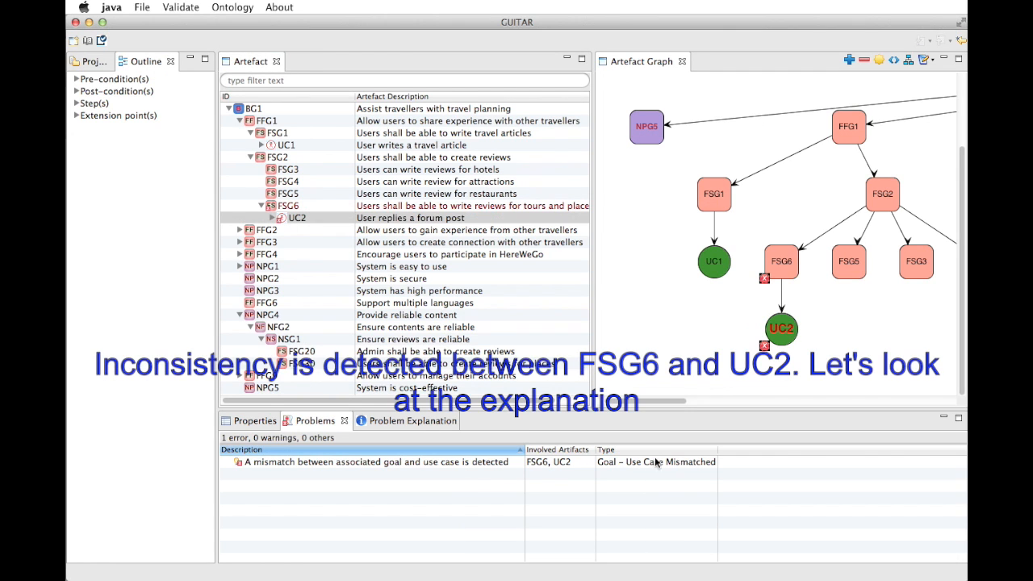
{"action": "right_click", "coordinate": [374, 462]}
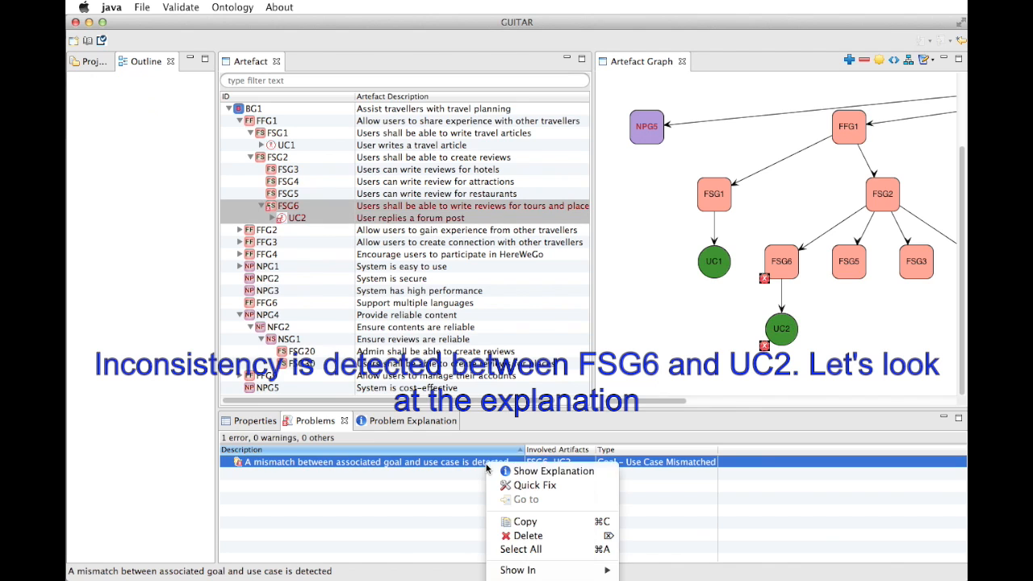
{"action": "left_click", "coordinate": [555, 471]}
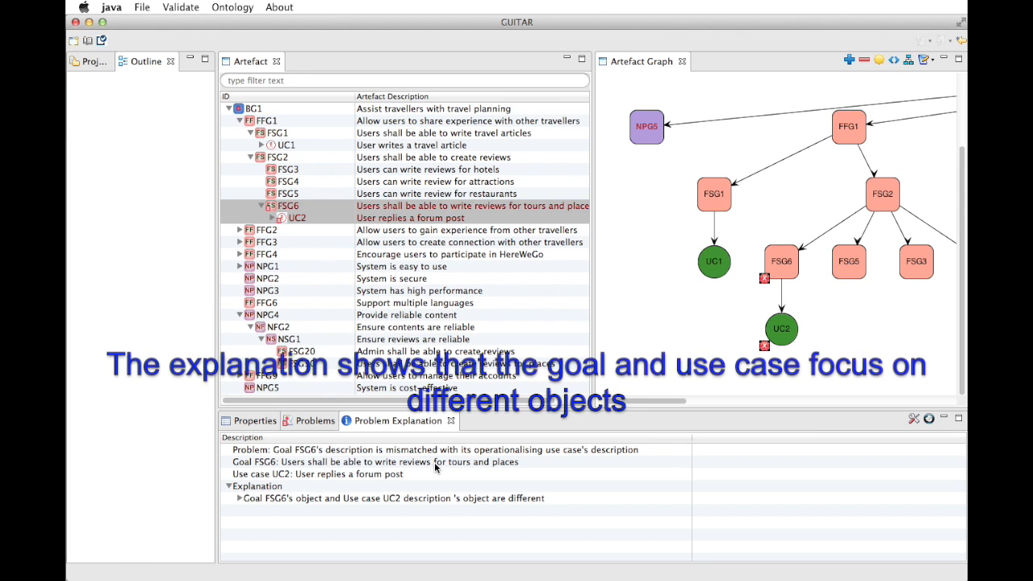
{"action": "mouse_move", "coordinate": [449, 472]}
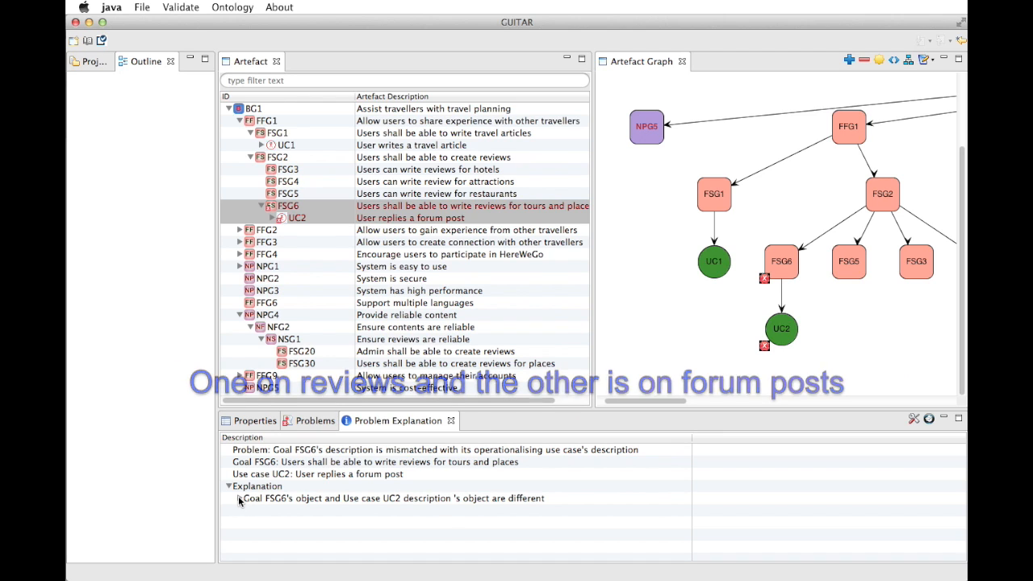
{"action": "left_click", "coordinate": [230, 486]}
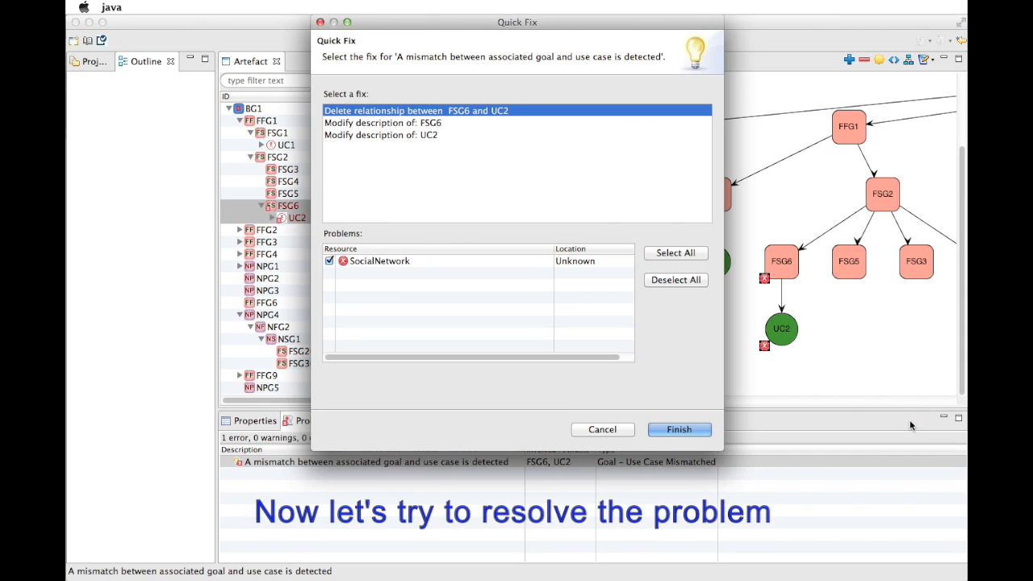
{"action": "mouse_move", "coordinate": [446, 126]}
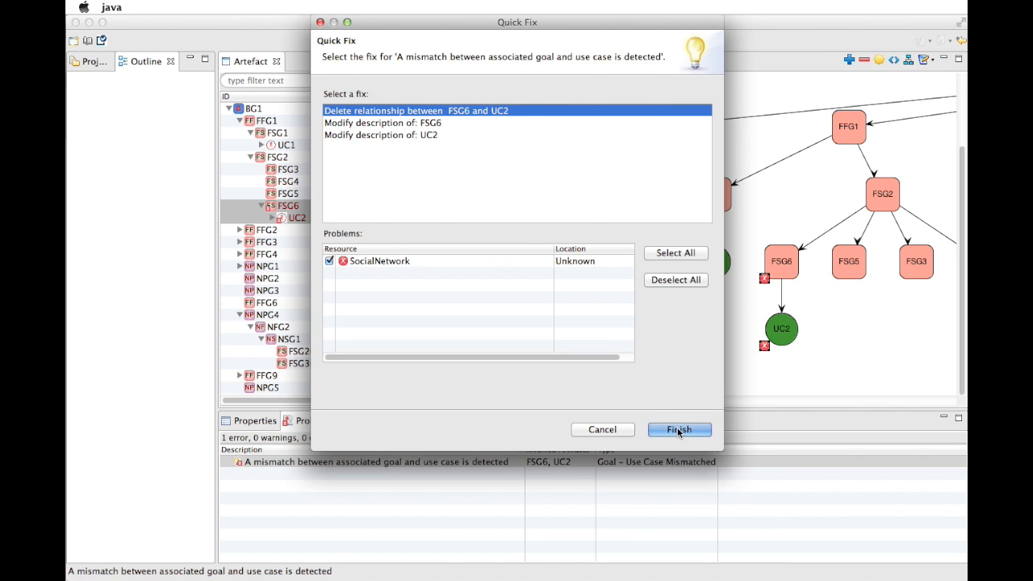
Step: Apply 'Delete relationship between FSG6 and UC2', then run Correctness Validation
{"action": "left_click", "coordinate": [678, 429]}
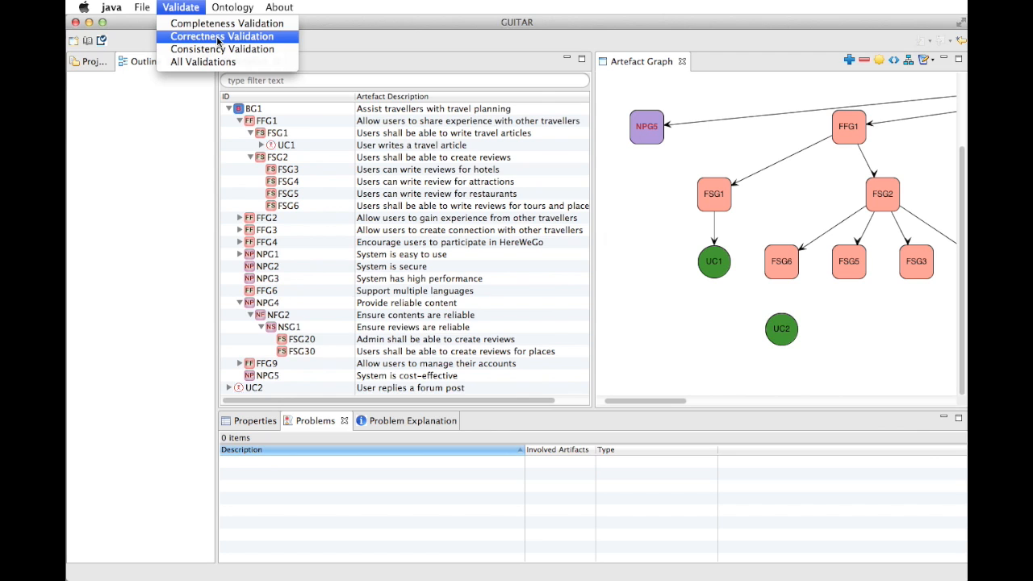
{"action": "left_click", "coordinate": [223, 36]}
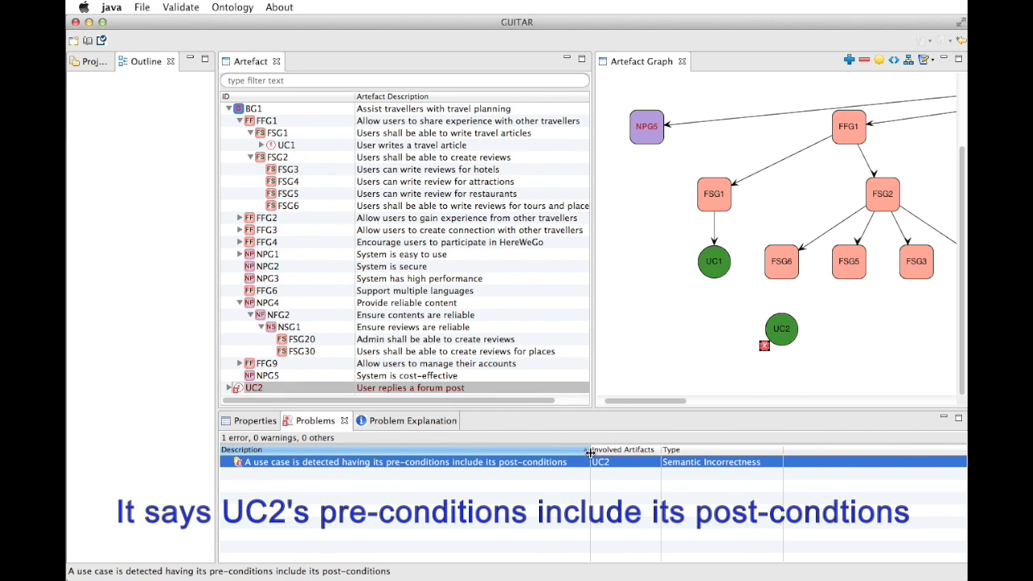
Step: Show the explanation of UC2's semantic incorrectness: 'logged in' pre-condition equals 'signed in' post-condition
{"action": "right_click", "coordinate": [404, 462]}
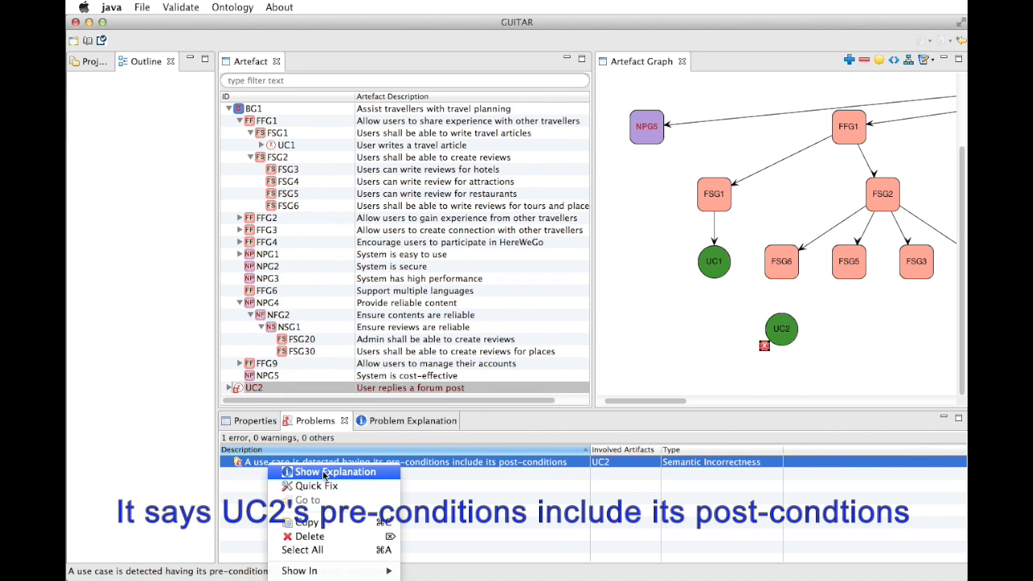
{"action": "left_click", "coordinate": [336, 472]}
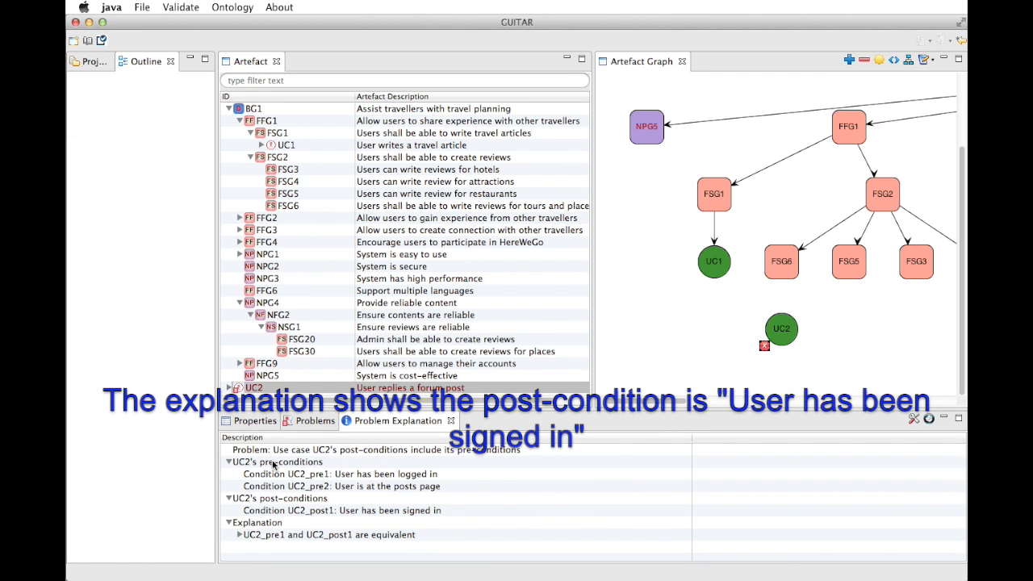
{"action": "mouse_move", "coordinate": [371, 494]}
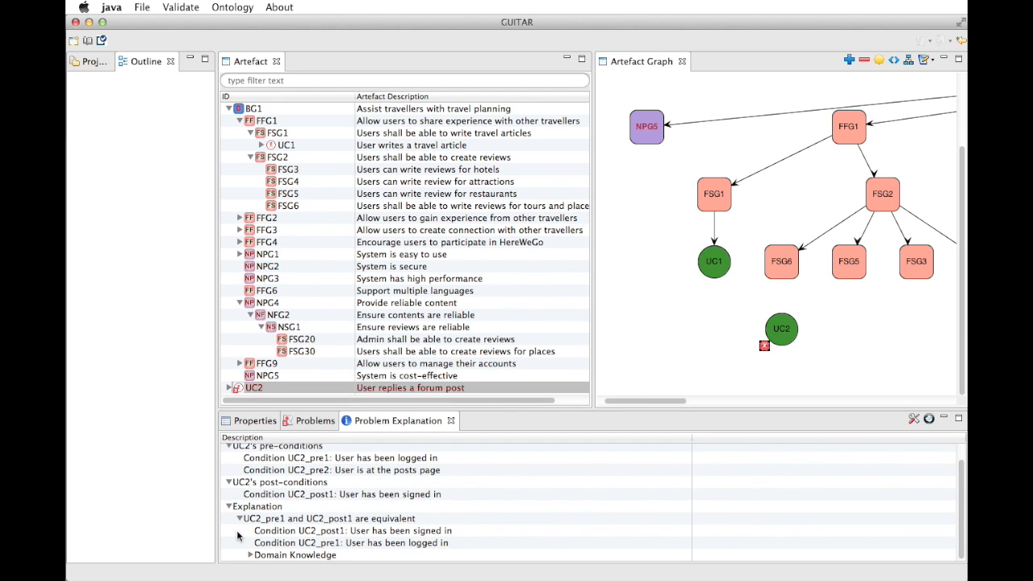
{"action": "mouse_move", "coordinate": [360, 542]}
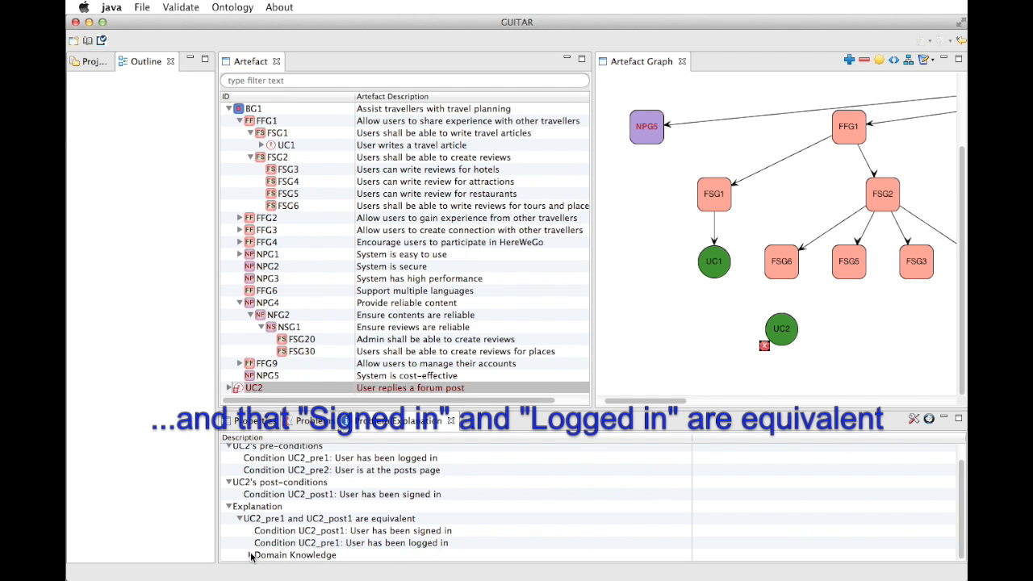
{"action": "scroll", "scroll_direction": "down", "scroll_amount": 3}
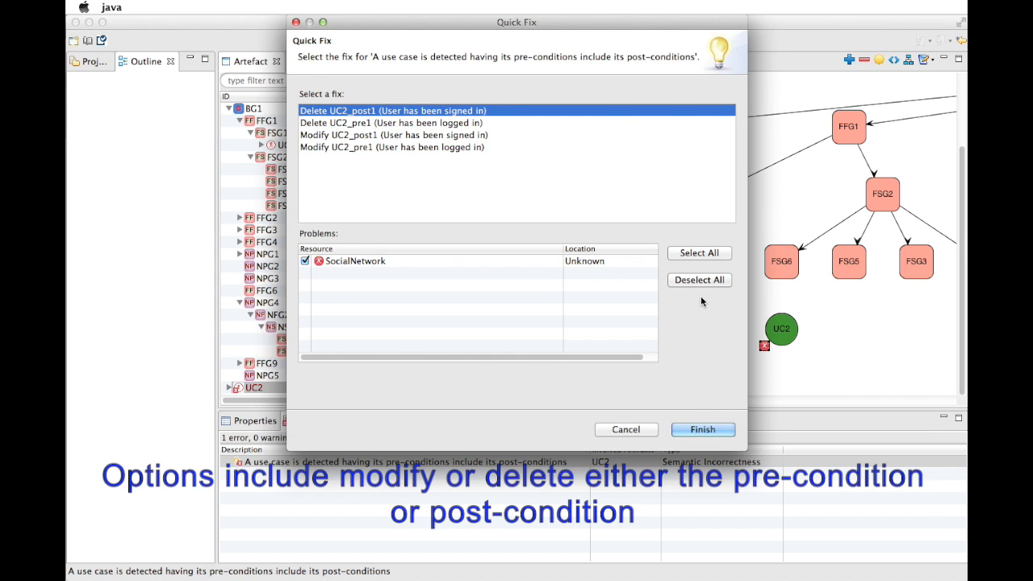
{"action": "mouse_move", "coordinate": [588, 118]}
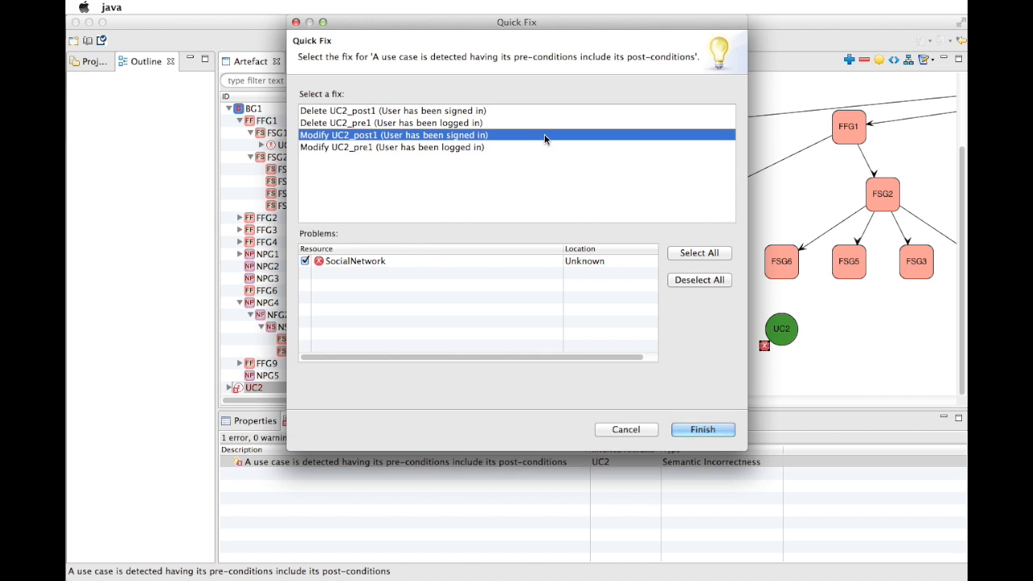
Step: Choose the fix 'Modify UC2_post1 (User has been signed in)' to edit the post-condition
{"action": "left_click", "coordinate": [701, 429]}
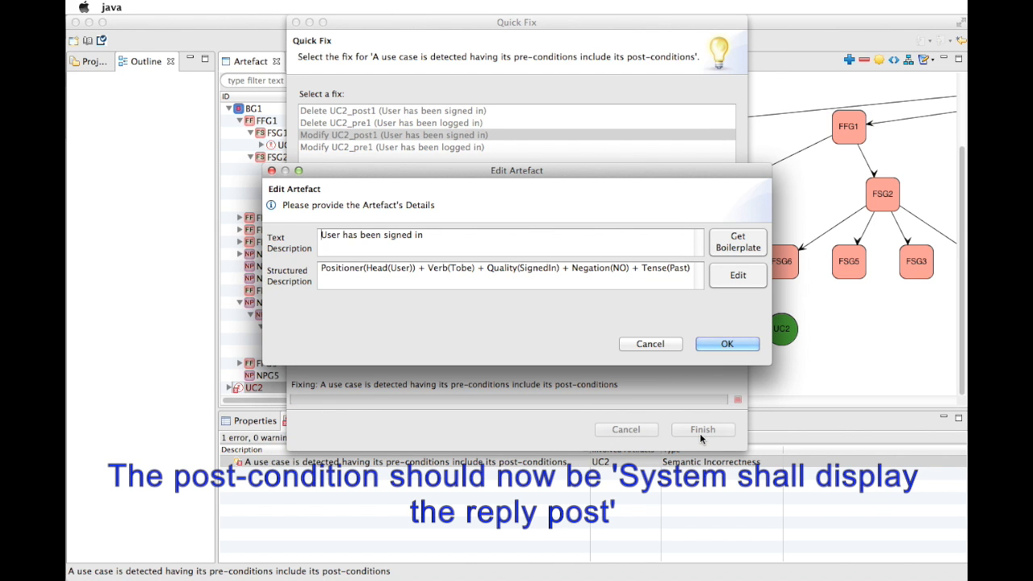
{"action": "mouse_move", "coordinate": [736, 256]}
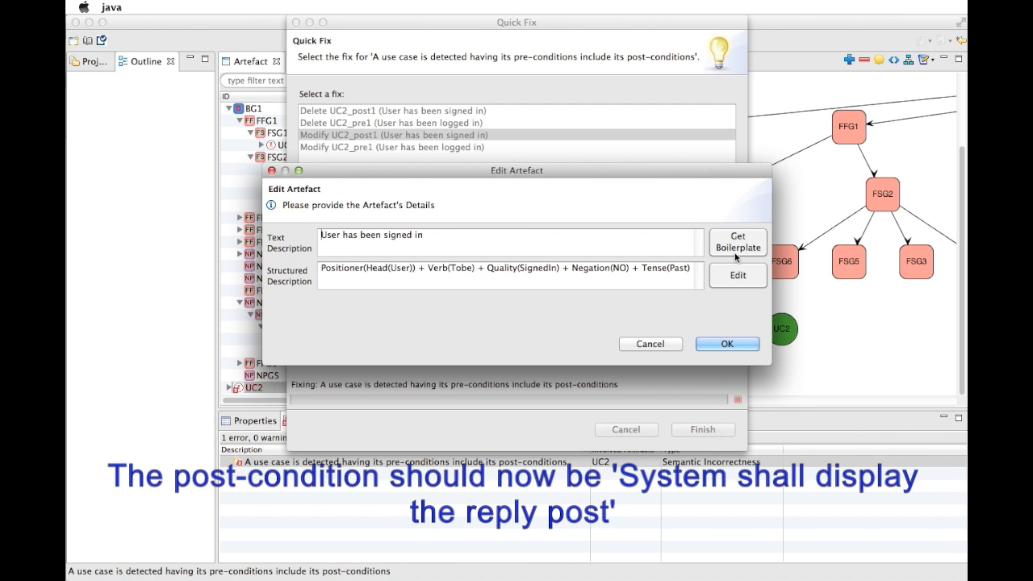
Step: Rewrite UC2's post-condition via '<agent> shall <action> <object>' as 'System shall display the reply post'
{"action": "left_click", "coordinate": [736, 243]}
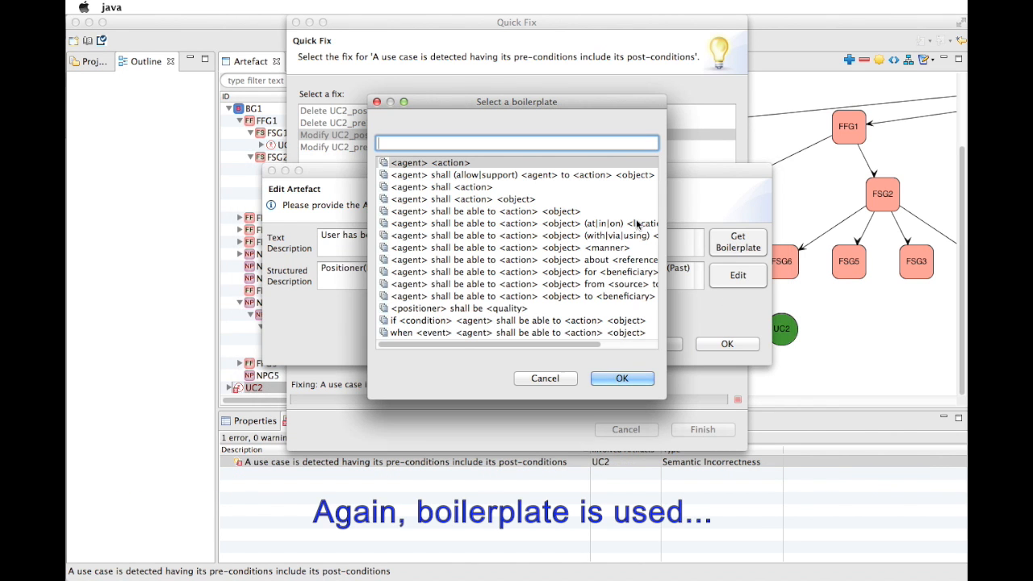
{"action": "mouse_move", "coordinate": [491, 187]}
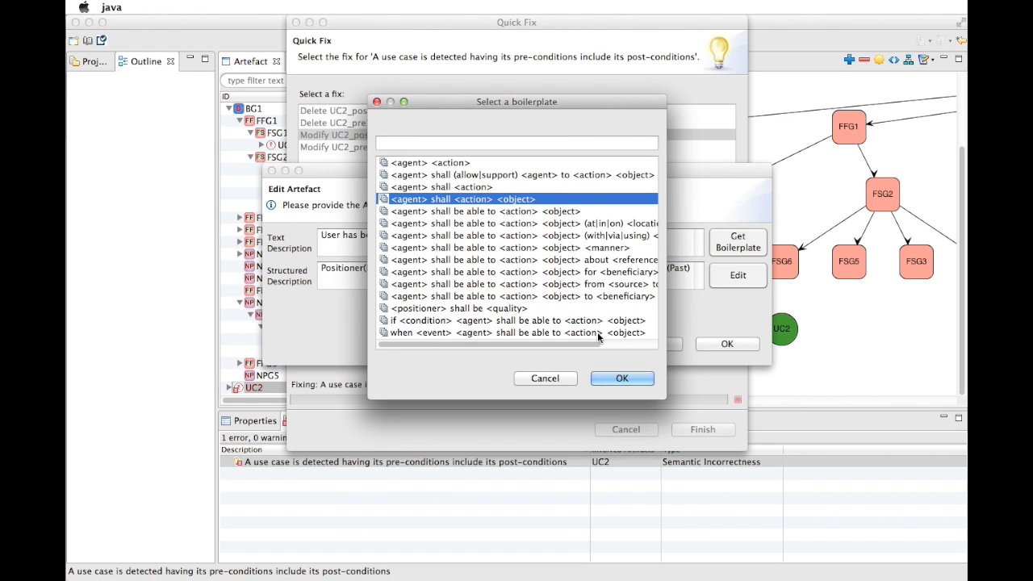
{"action": "left_click", "coordinate": [622, 378]}
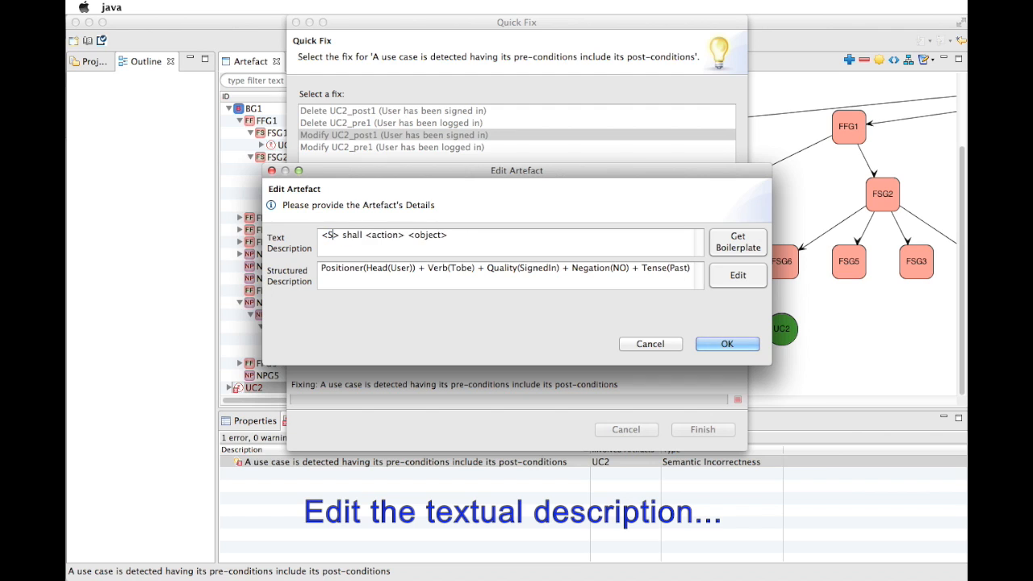
{"action": "type", "text": "System"}
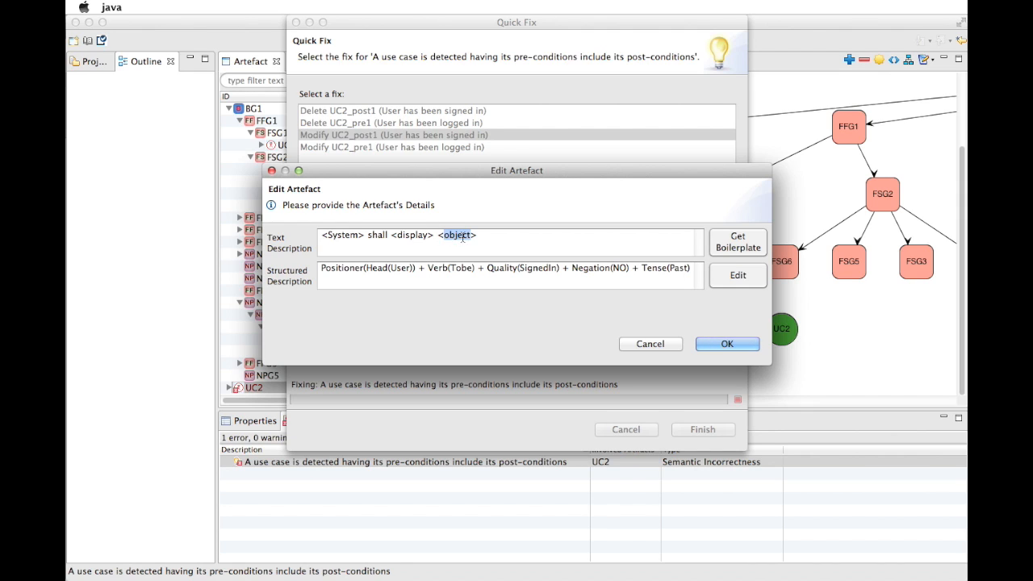
{"action": "type", "text": "the reply p"}
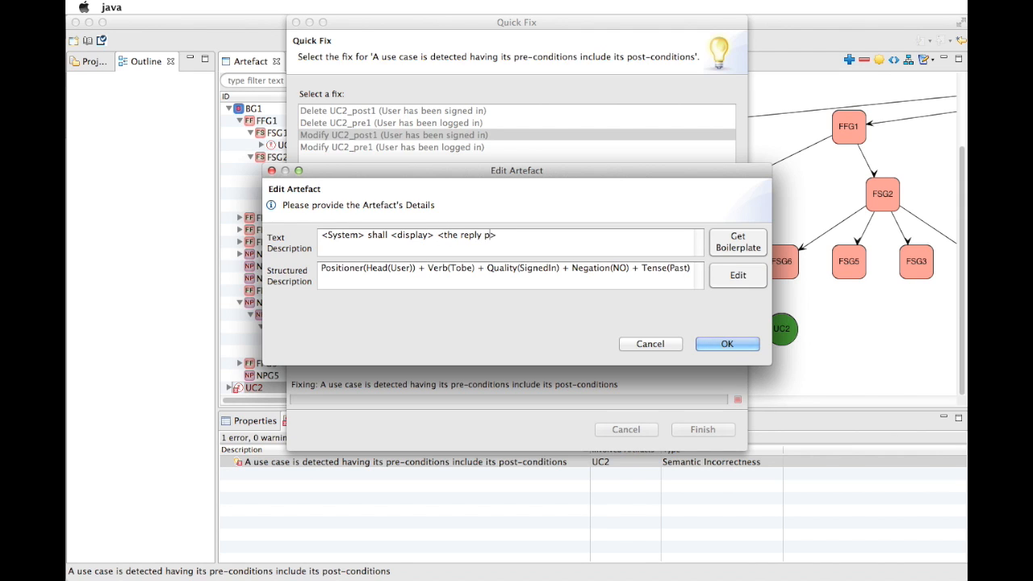
{"action": "type", "text": "ost"}
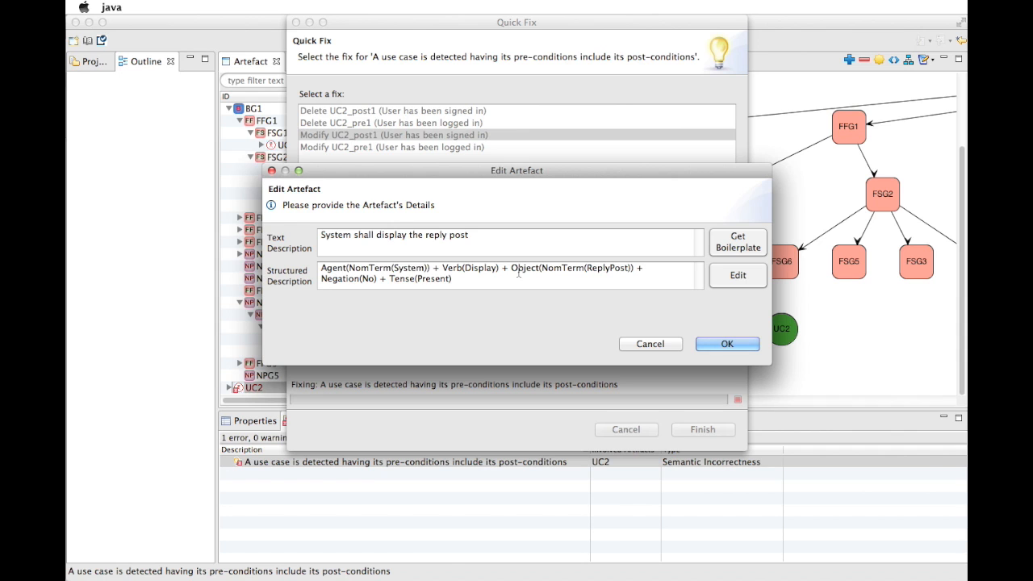
{"action": "left_click", "coordinate": [727, 344]}
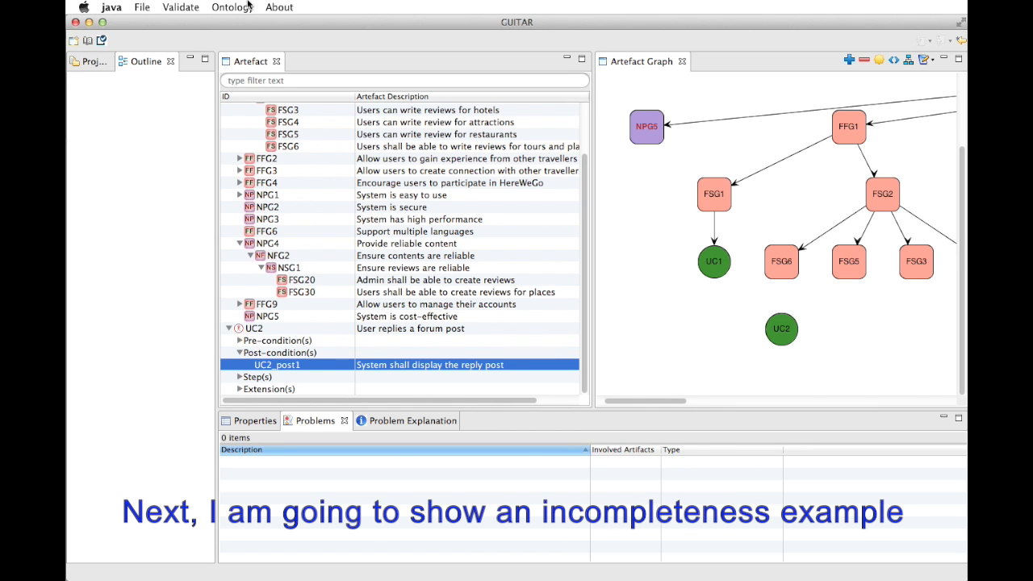
Step: Run Completeness Validation (24 errors) and select UC1's missing pre-condition problem
{"action": "left_click", "coordinate": [181, 7]}
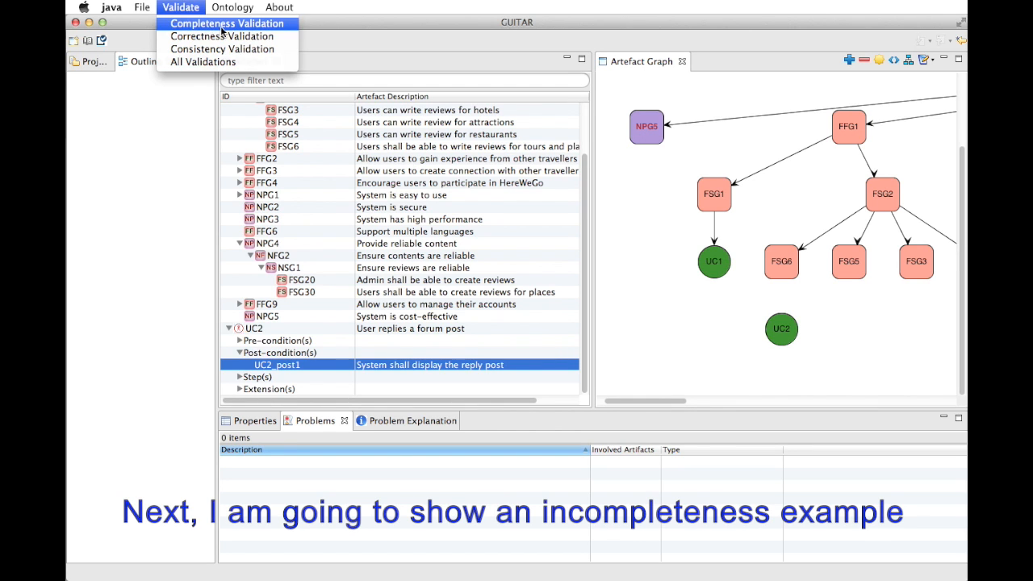
{"action": "left_click", "coordinate": [226, 23]}
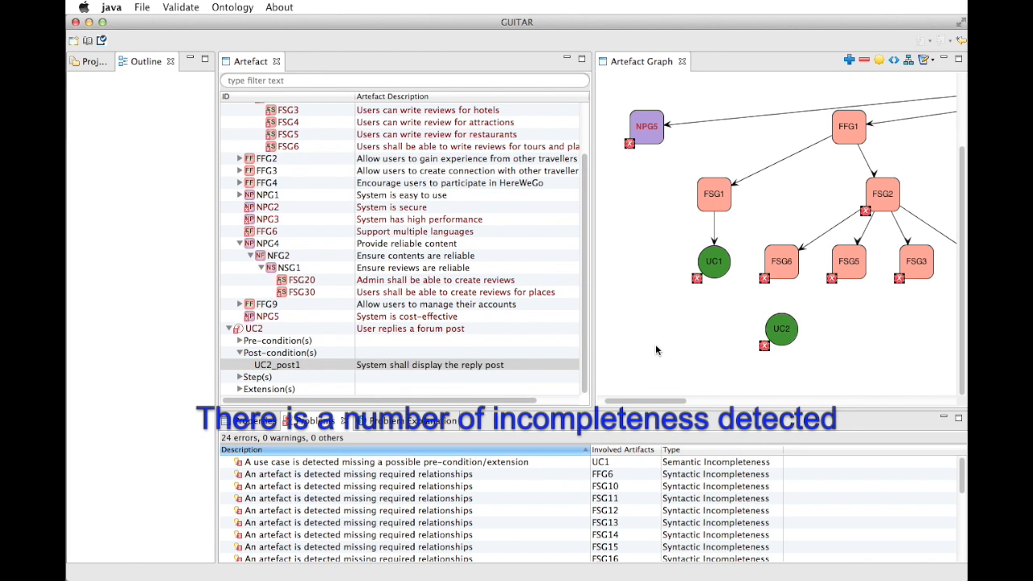
{"action": "scroll", "scroll_direction": "down", "scroll_amount": 3}
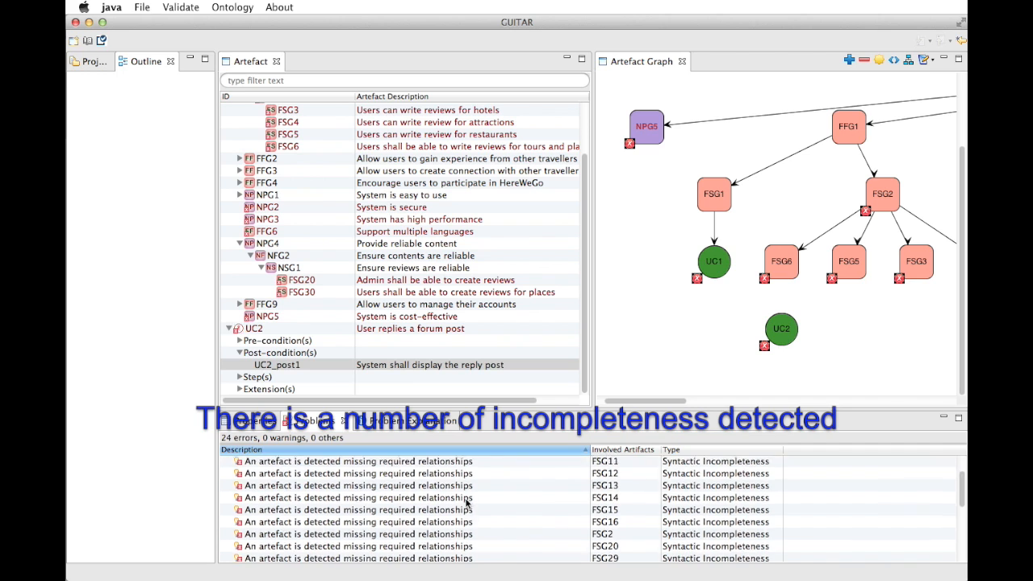
{"action": "scroll", "scroll_direction": "down", "scroll_amount": 3}
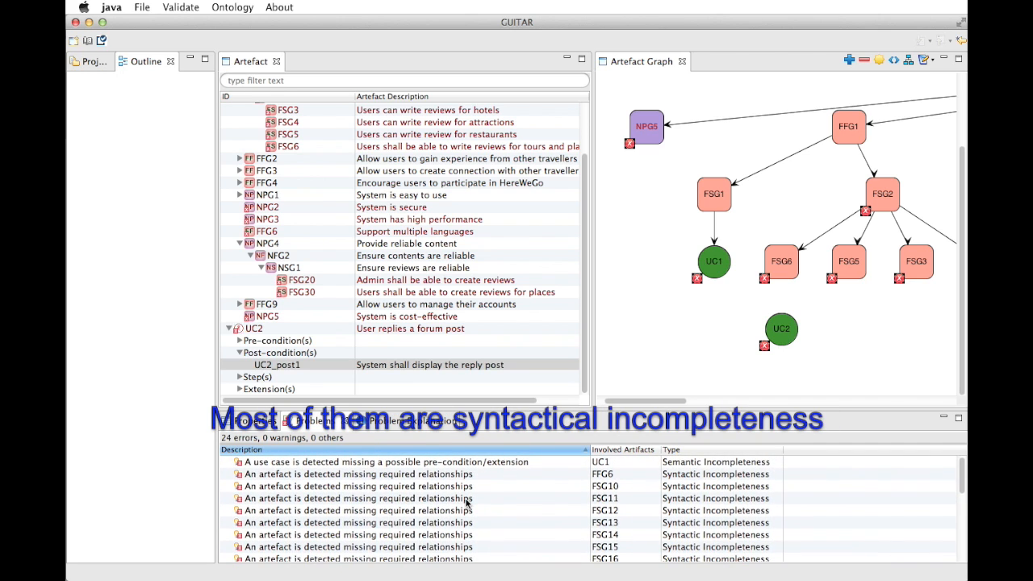
{"action": "left_click", "coordinate": [358, 475]}
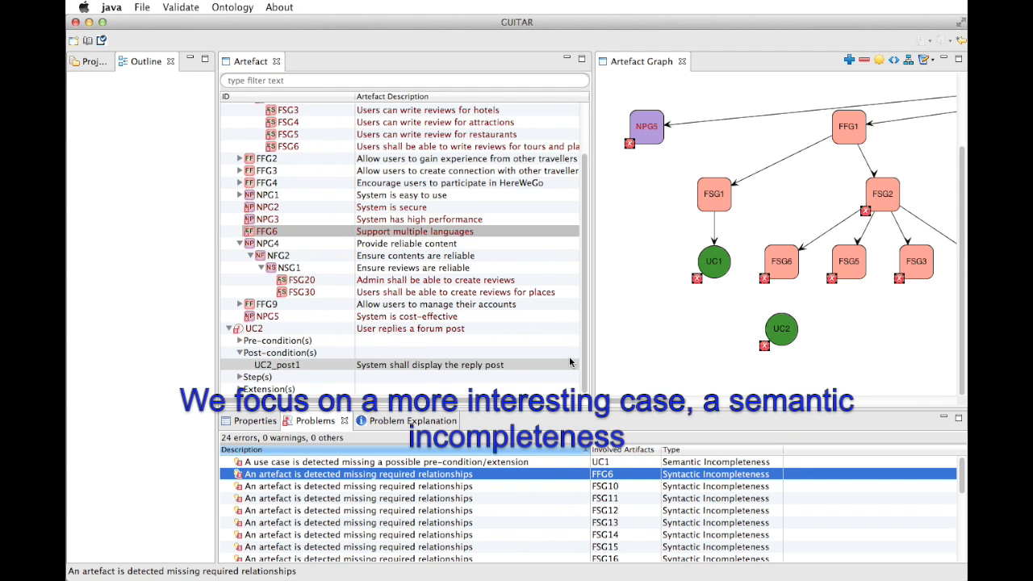
{"action": "left_click", "coordinate": [363, 461]}
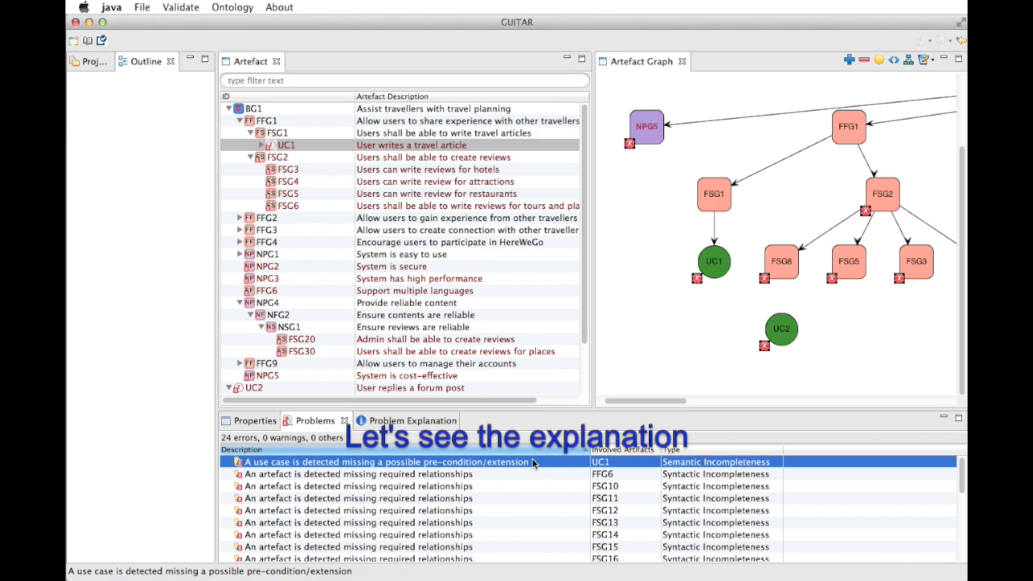
Step: Show UC1's missing-pre-condition explanation with the banned-users domain knowledge expanded
{"action": "right_click", "coordinate": [387, 462]}
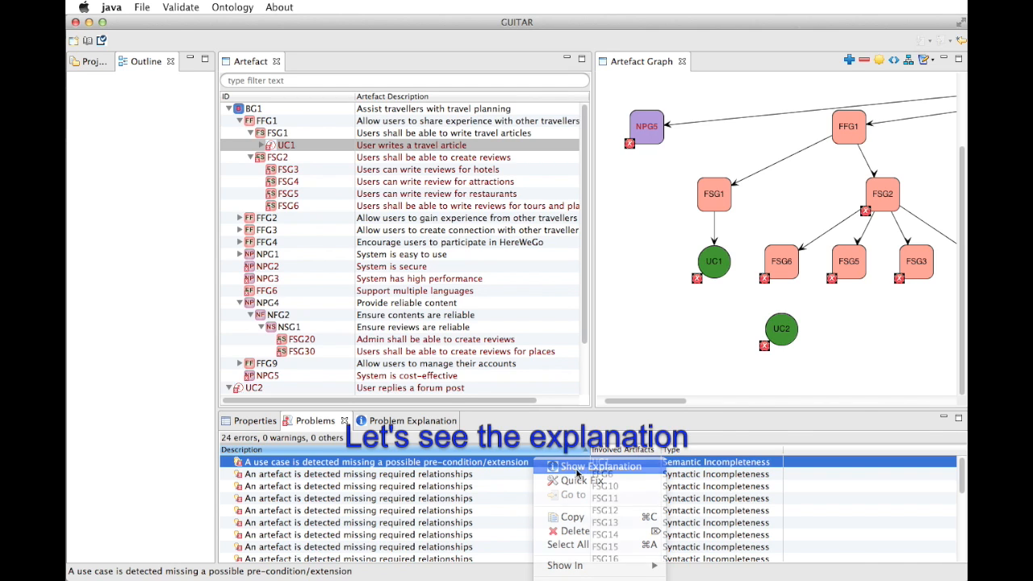
{"action": "left_click", "coordinate": [601, 467]}
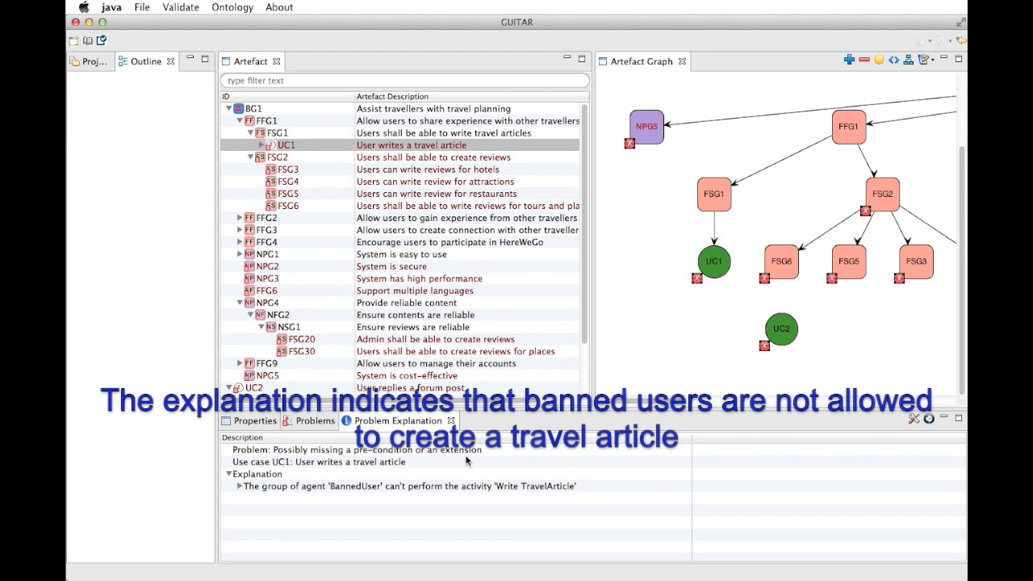
{"action": "left_click", "coordinate": [316, 462]}
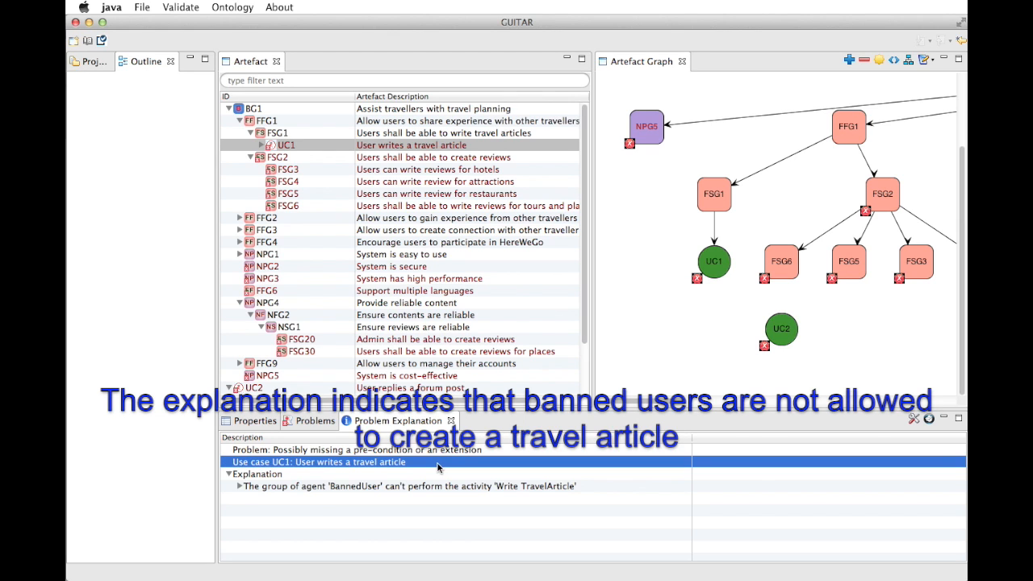
{"action": "left_click", "coordinate": [239, 486]}
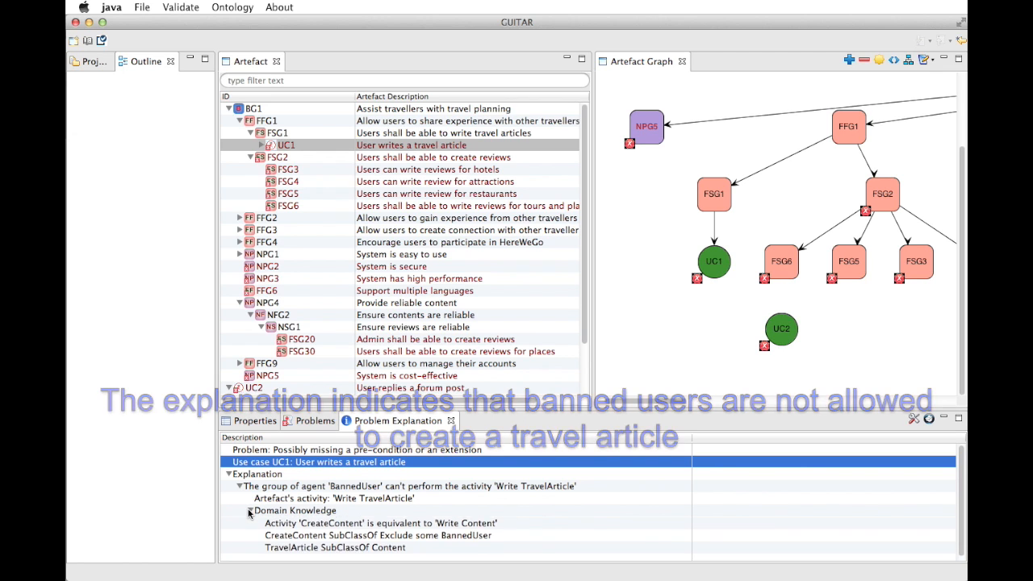
{"action": "left_click", "coordinate": [251, 510]}
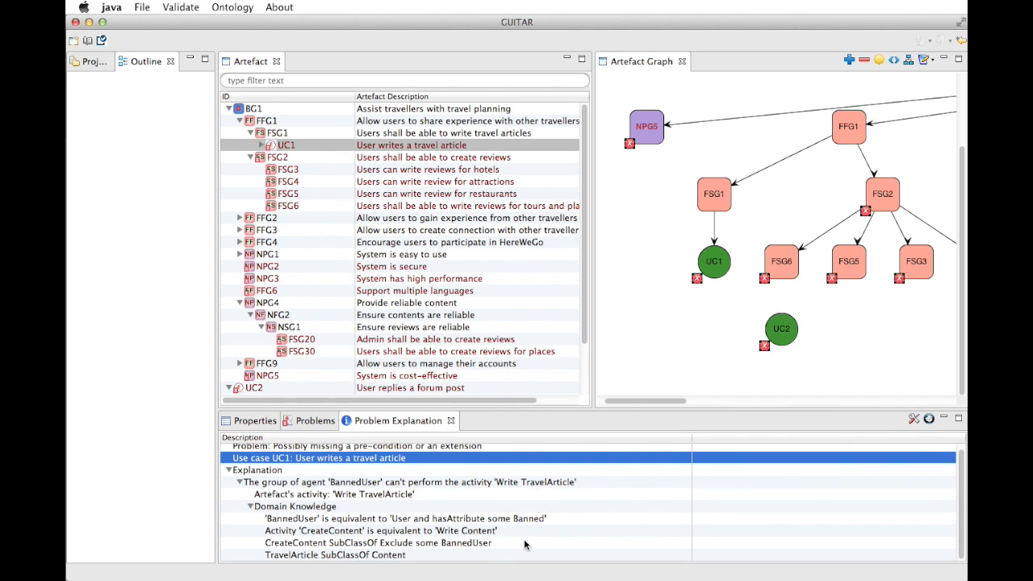
{"action": "mouse_move", "coordinate": [507, 549]}
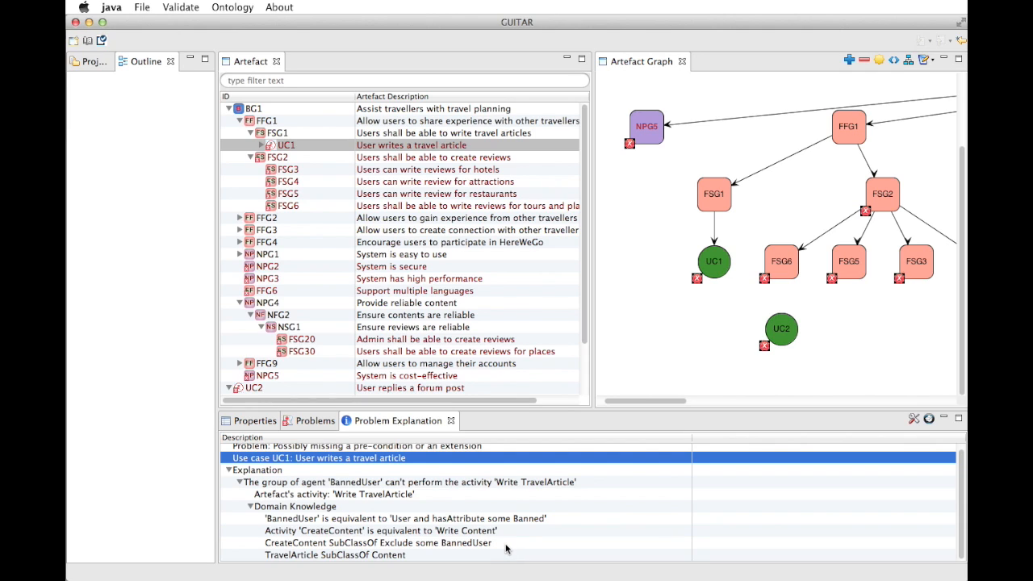
{"action": "mouse_move", "coordinate": [422, 559]}
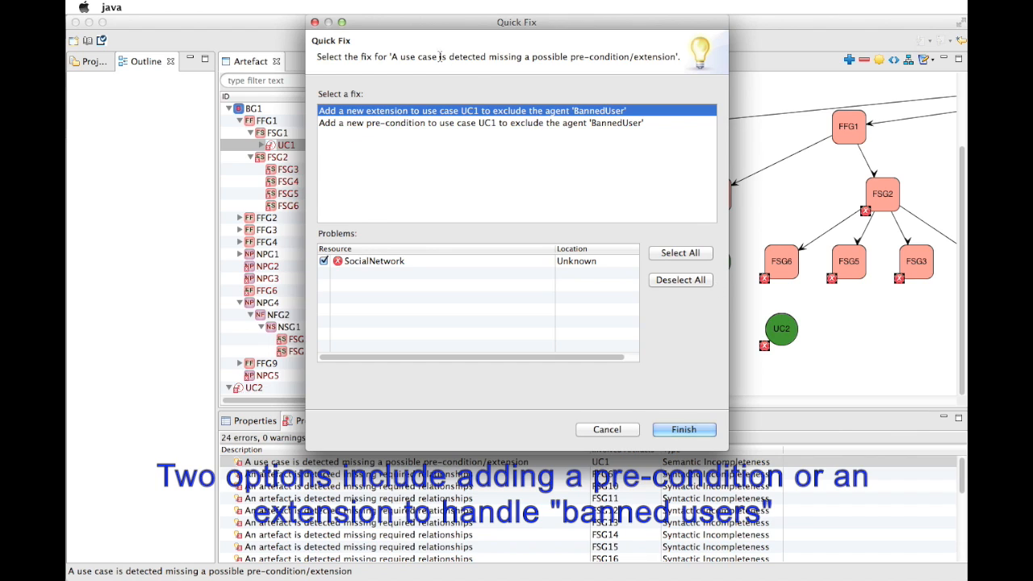
{"action": "mouse_move", "coordinate": [573, 113]}
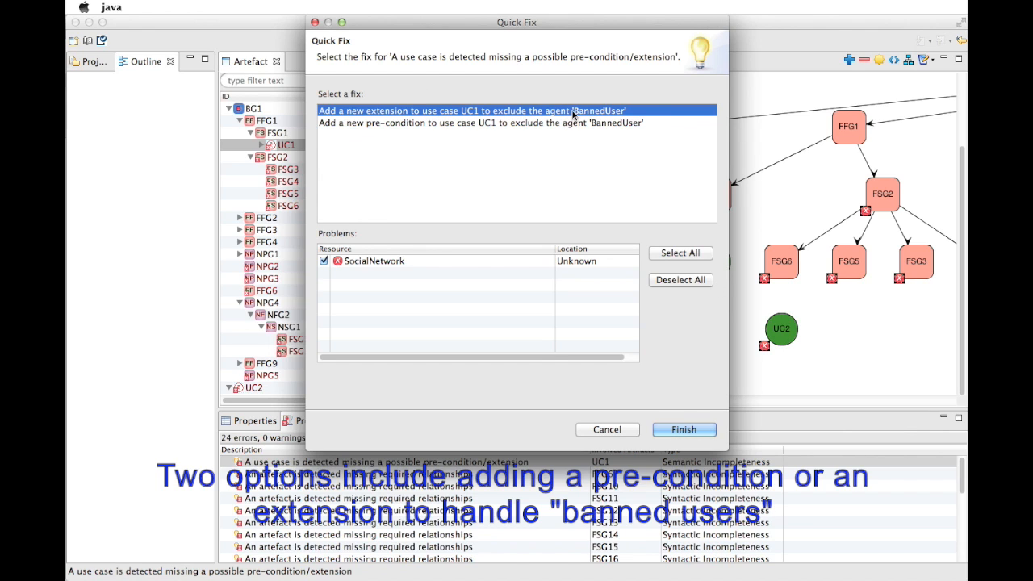
{"action": "mouse_move", "coordinate": [540, 136]}
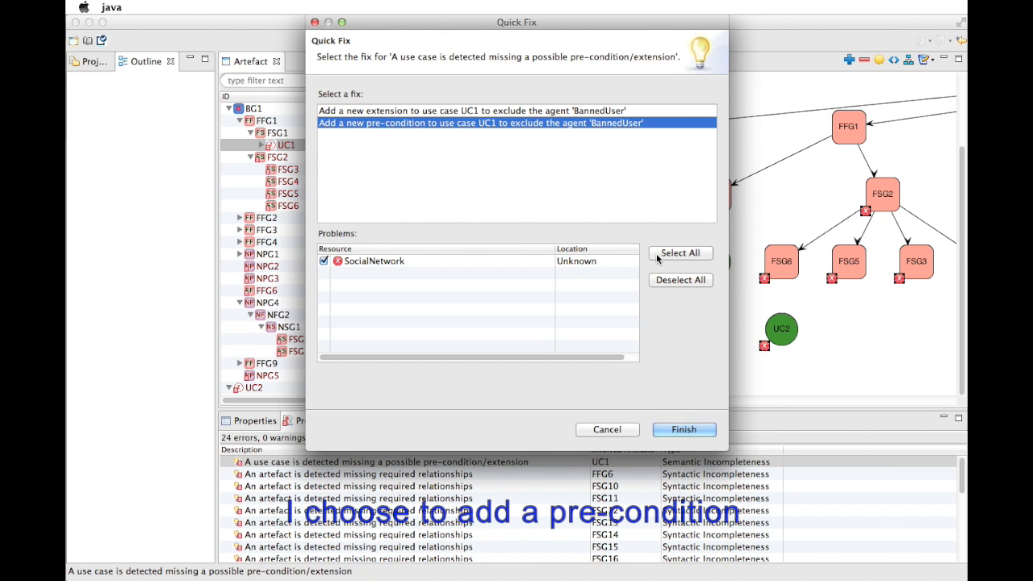
Step: Choose the fix adding a new pre-condition to UC1, prefilled 'User is not BannedUser'
{"action": "left_click", "coordinate": [685, 430]}
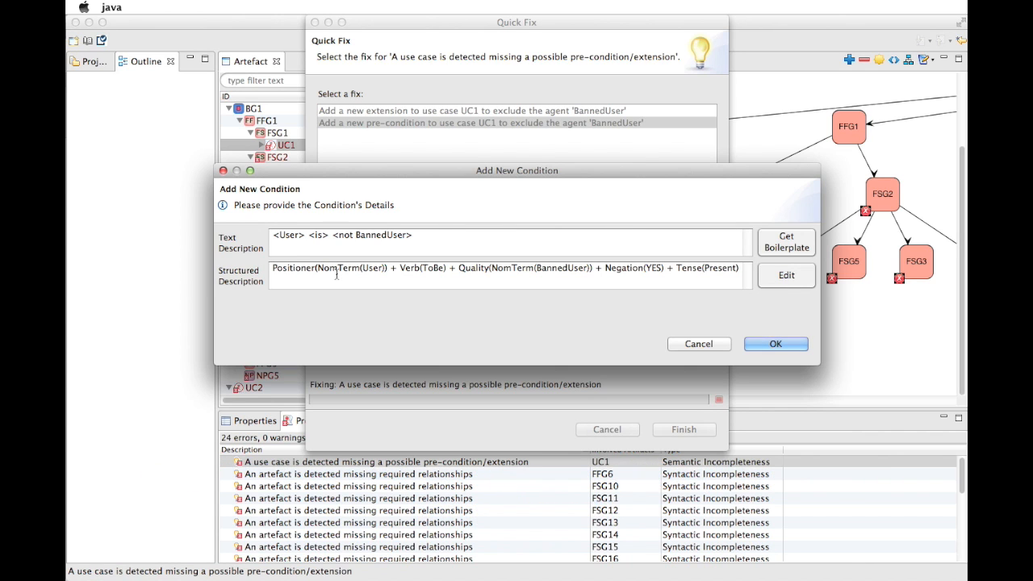
Step: Replace BannedUser with 'banned' and confirm UC1's pre-condition 'User is not banned' (23 errors left)
{"action": "double_click", "coordinate": [381, 236]}
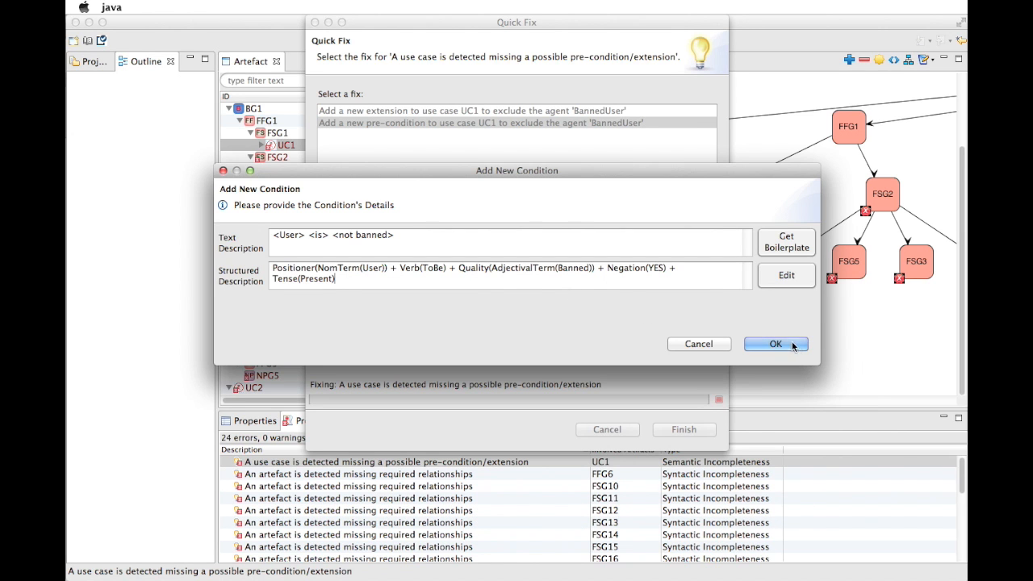
{"action": "left_click", "coordinate": [775, 344]}
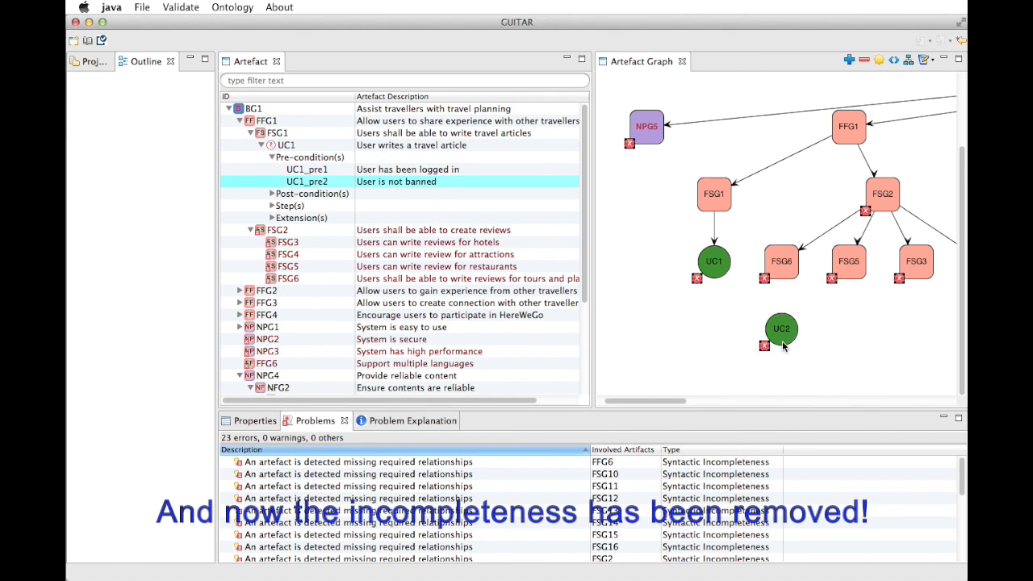